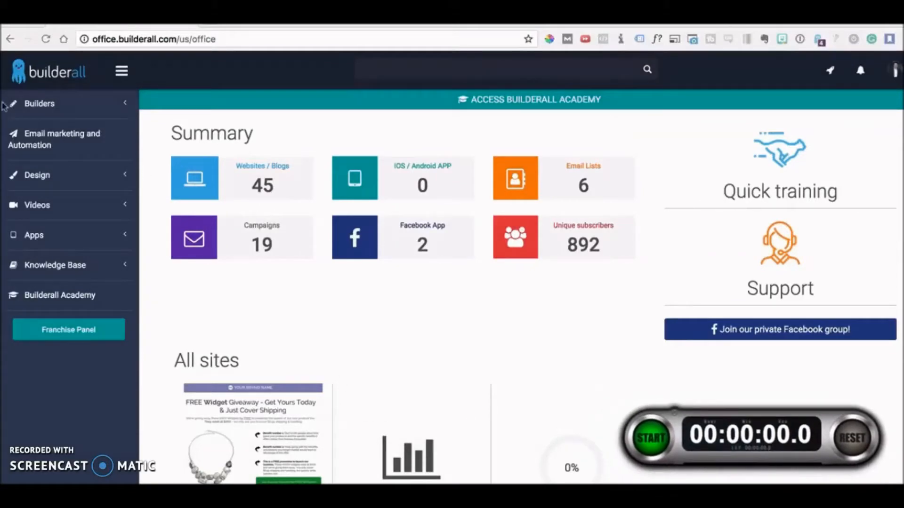
# Step: Expand the site-builder options in the dashboard and start a new website
pyautogui.click(40, 104)
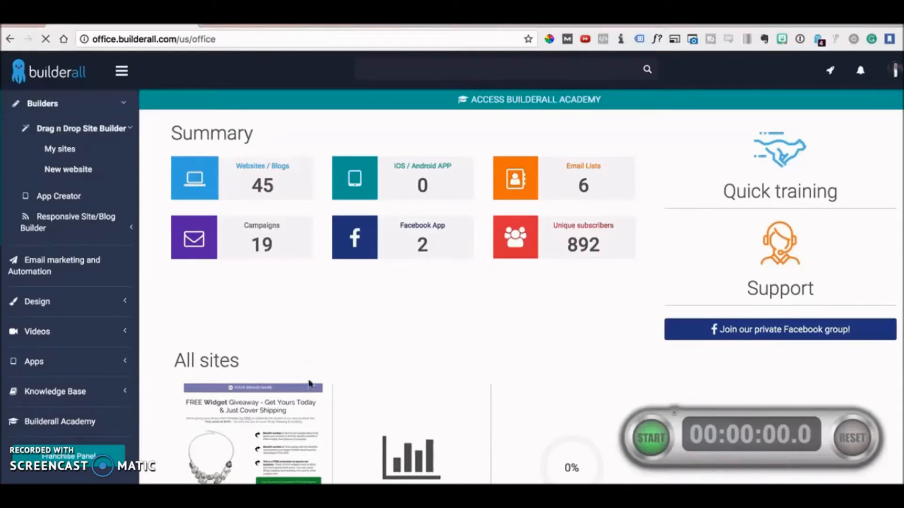
pyautogui.click(68, 169)
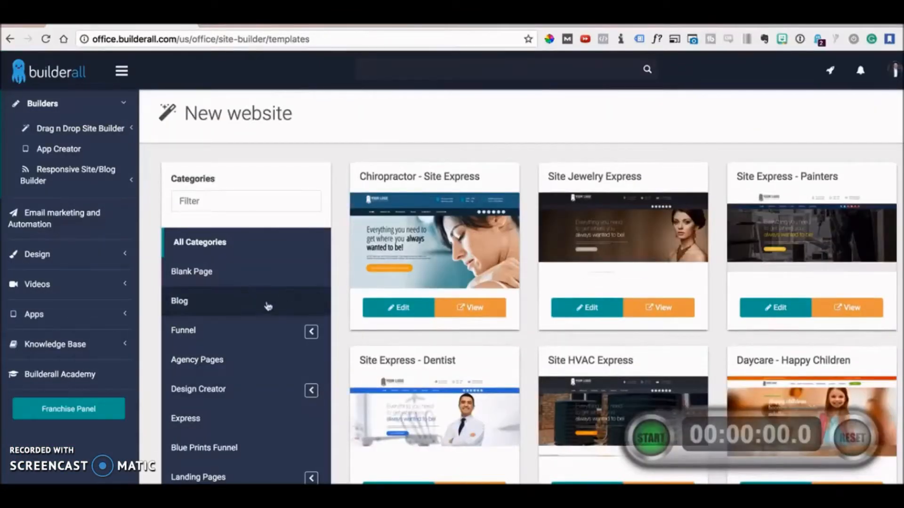
pyautogui.moveTo(558, 323)
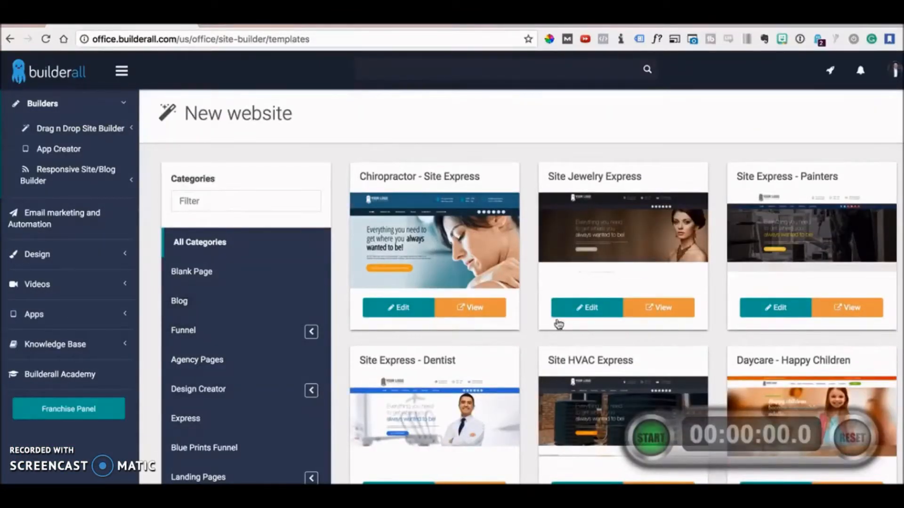
pyautogui.moveTo(433, 378)
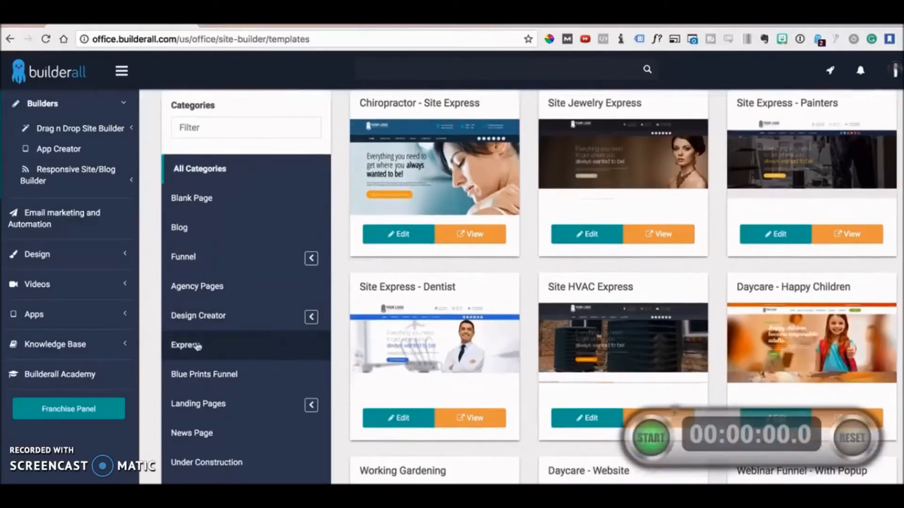
# Step: Filter the gallery to Express templates and scroll to the Sports Agency template
pyautogui.click(186, 345)
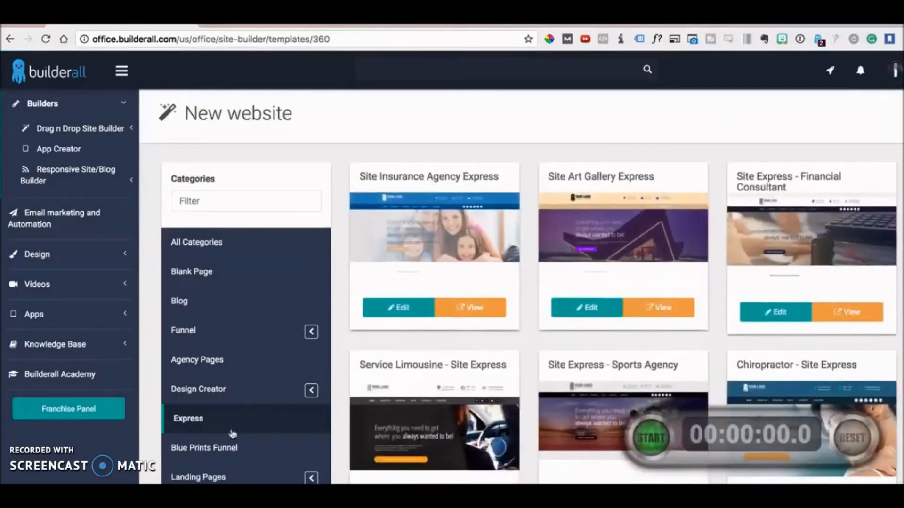
pyautogui.scroll(-3)
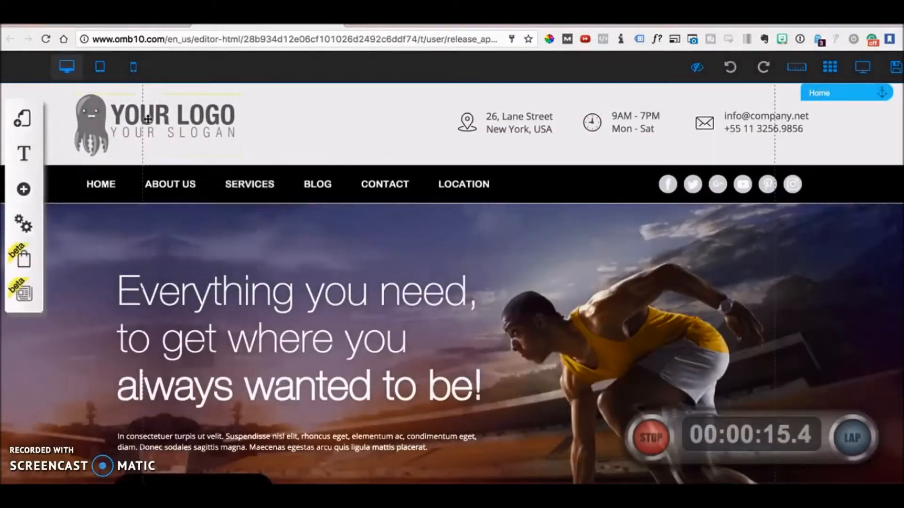
# Step: Replace the header placeholder logo with the uploaded LiveFREE.png image
pyautogui.click(155, 123)
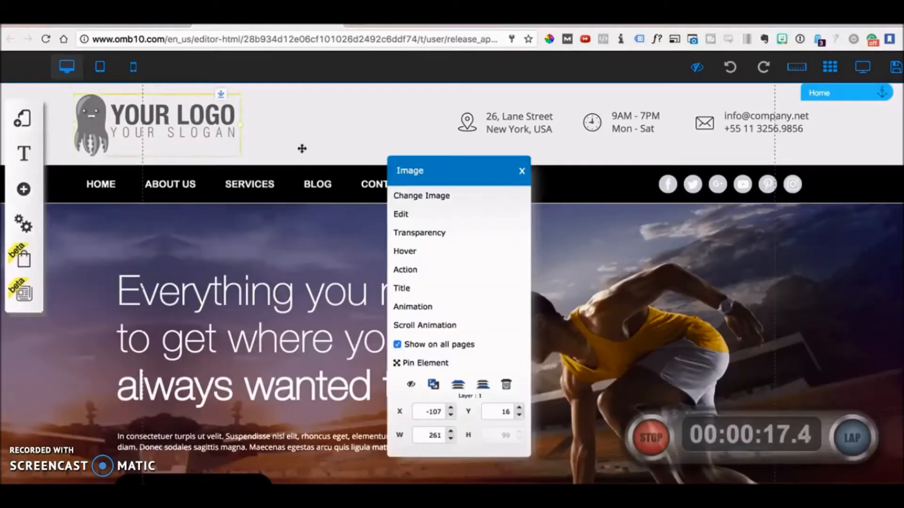
pyautogui.click(521, 170)
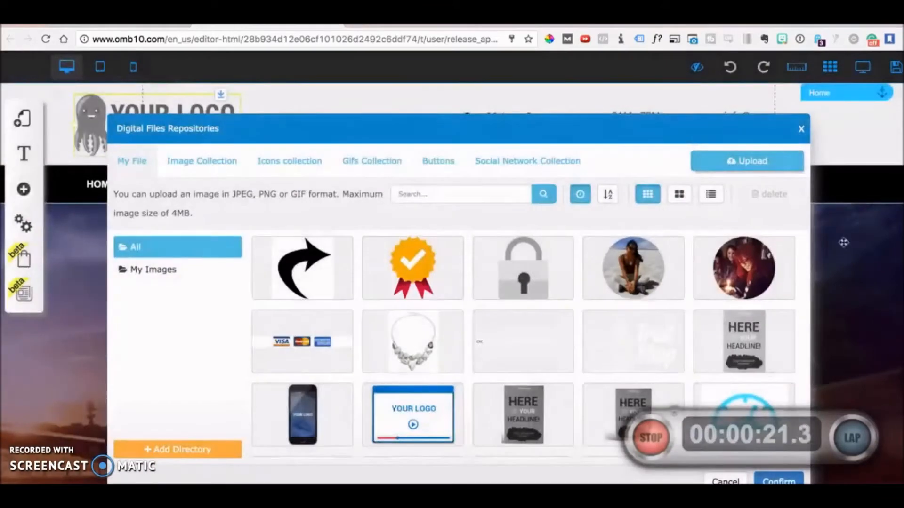
pyautogui.click(746, 161)
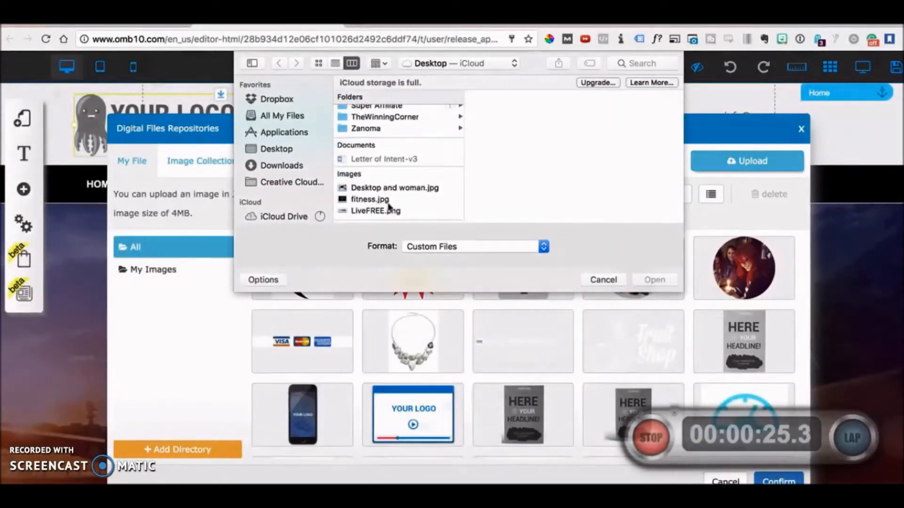
pyautogui.click(376, 210)
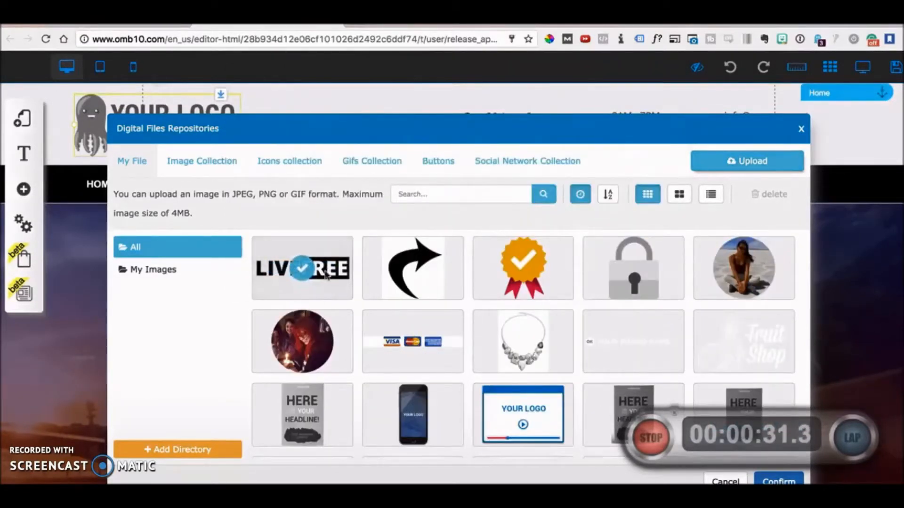
pyautogui.click(301, 267)
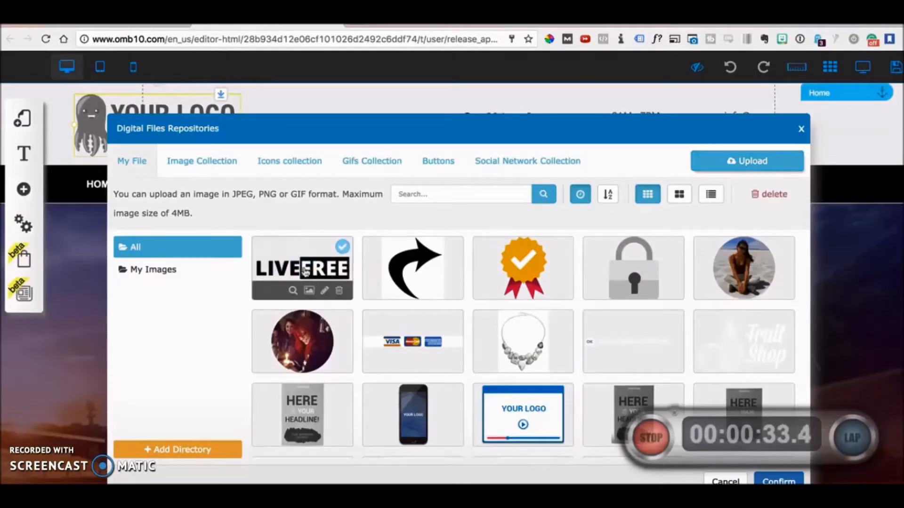
pyautogui.click(777, 481)
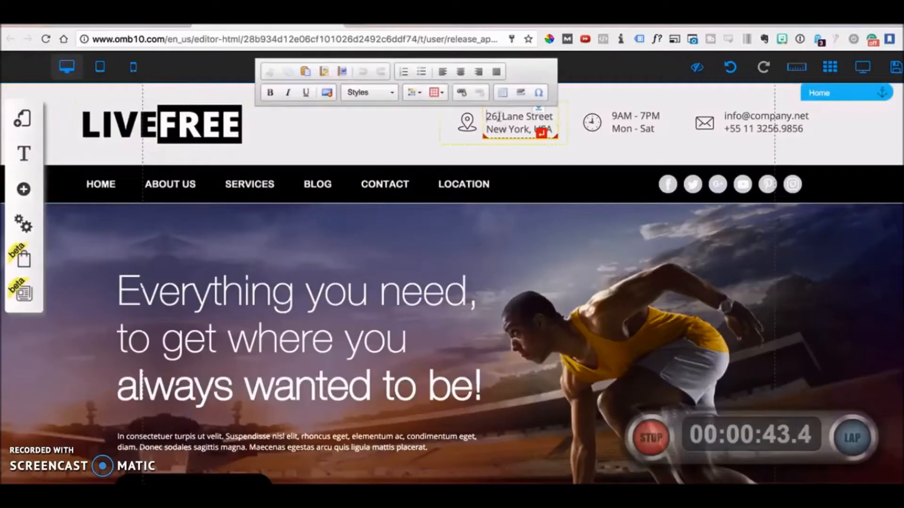
# Step: Change the header address to 123 Main Street, Orlando, FL
pyautogui.doubleClick(497, 116)
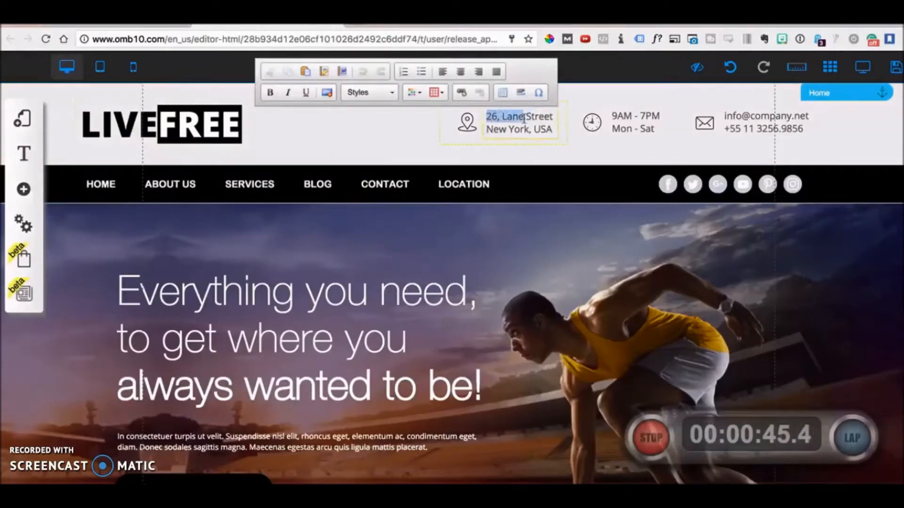
pyautogui.write('123 Main Street')
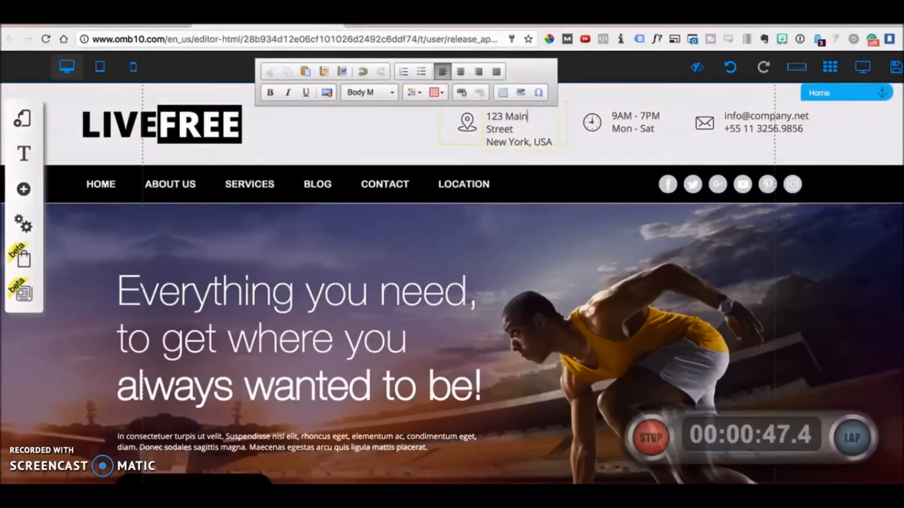
pyautogui.doubleClick(507, 142)
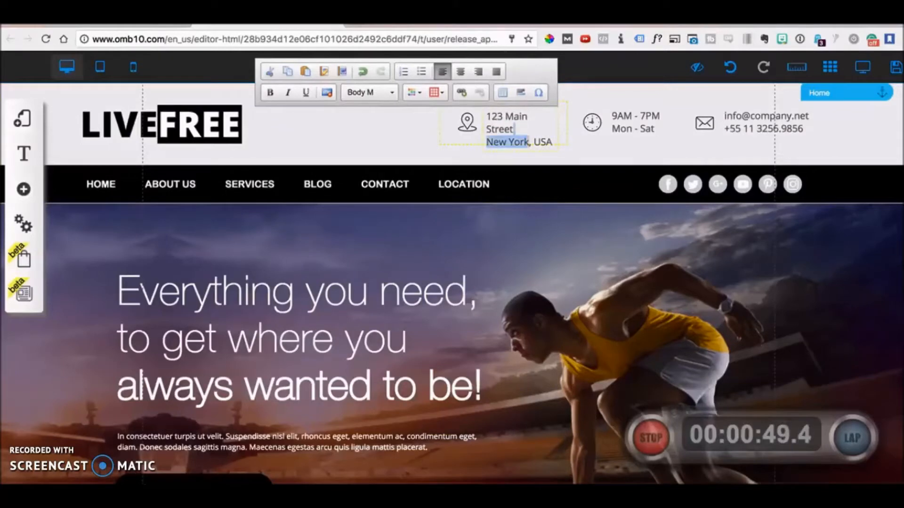
pyautogui.write('Orlando , USA')
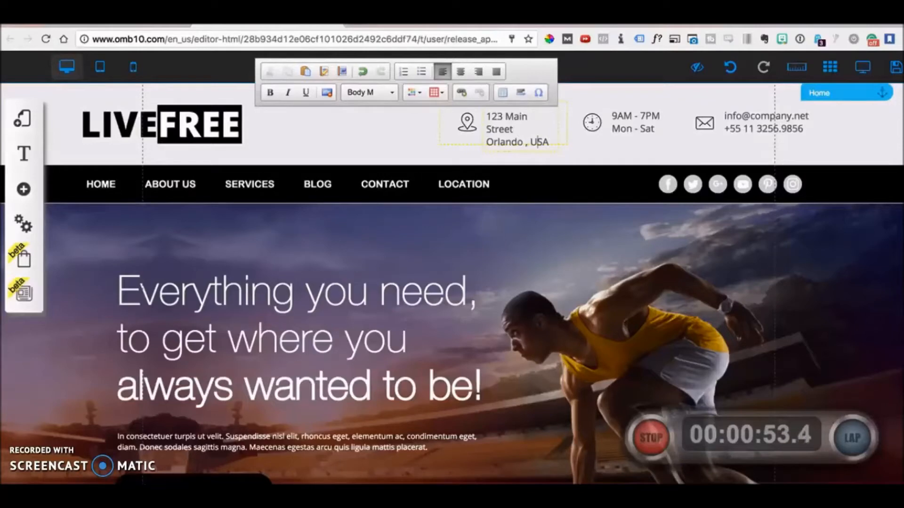
pyautogui.write('FL')
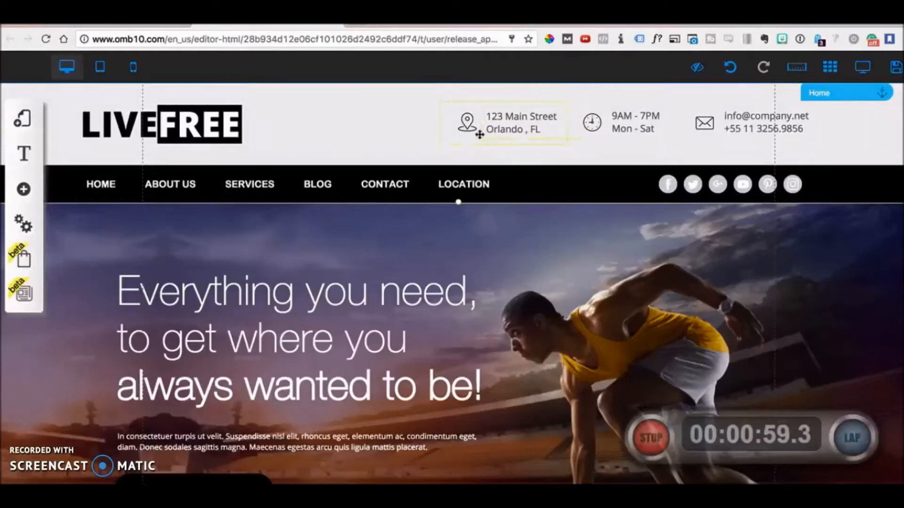
pyautogui.click(507, 122)
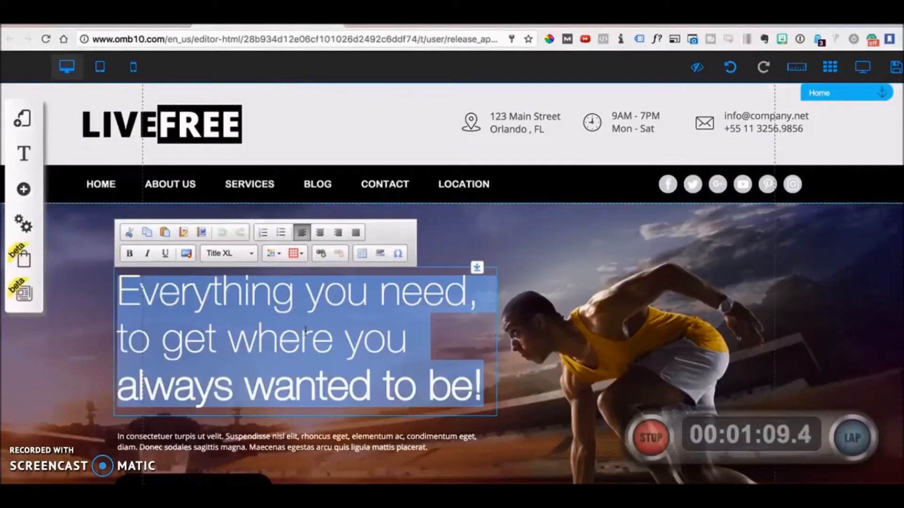
# Step: Rewrite the hero headline as LIVE FIT AND STRONG / CHANGE YOUR LIFE on two lines
pyautogui.write('LIVE FIT A')
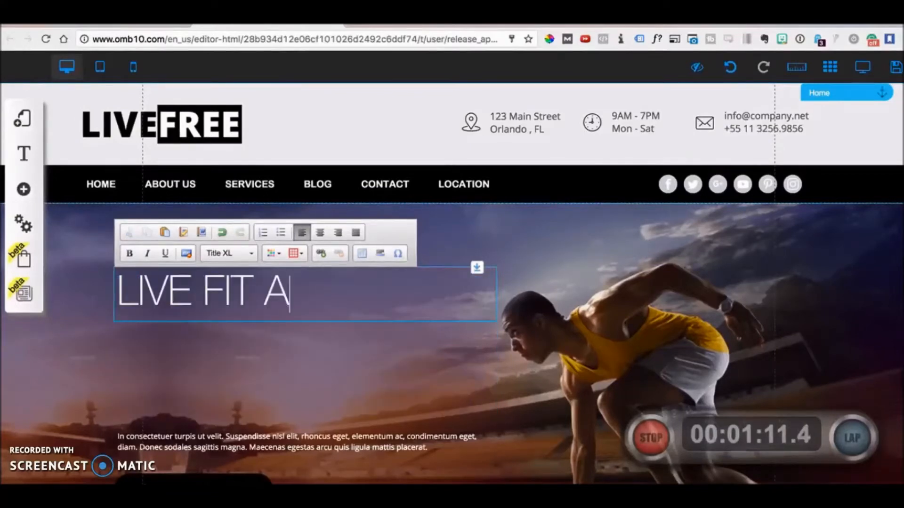
pyautogui.write('ND STRONG,')
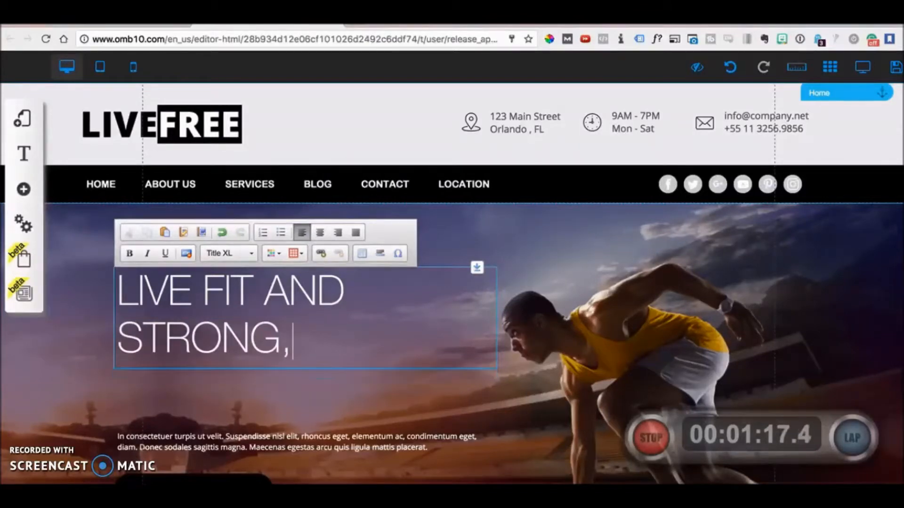
pyautogui.press('enter')
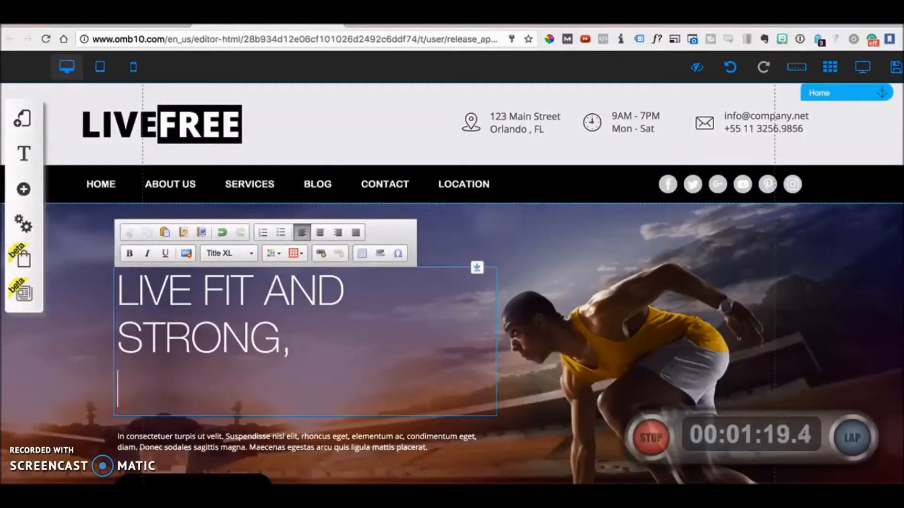
pyautogui.write('CHANGE Y')
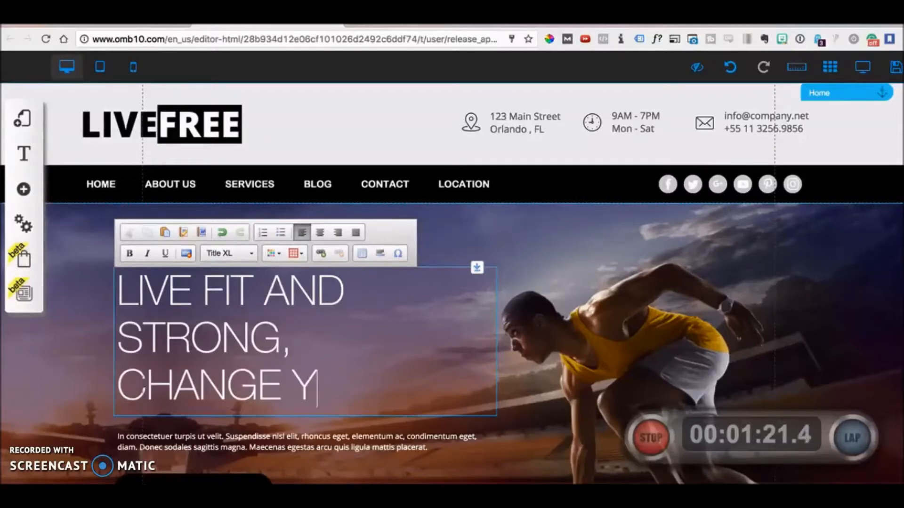
pyautogui.write('OUR LIF')
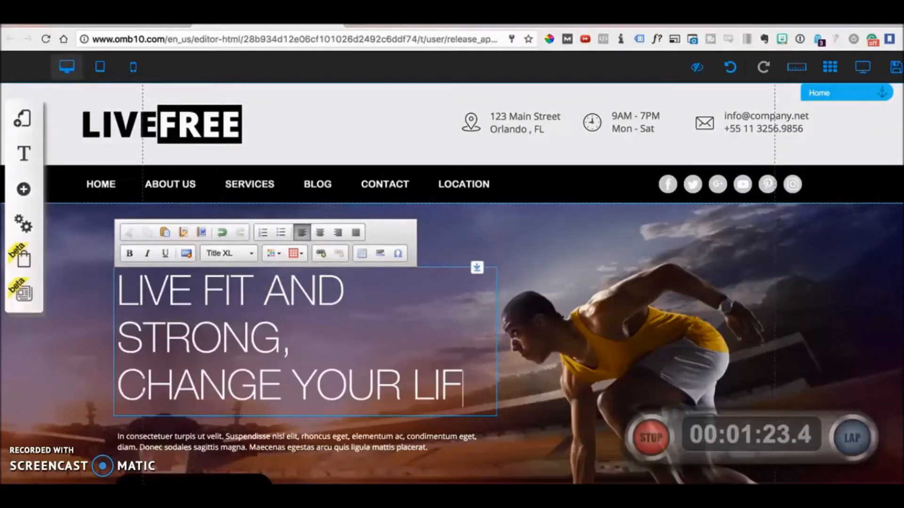
pyautogui.write('E')
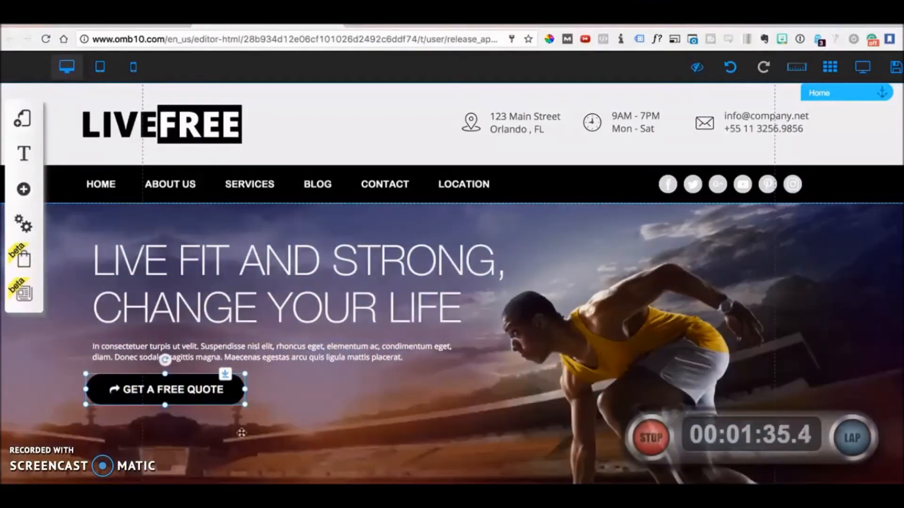
# Step: Set the GET A FREE QUOTE button's click action to jump to a page anchor
pyautogui.scroll(-3)
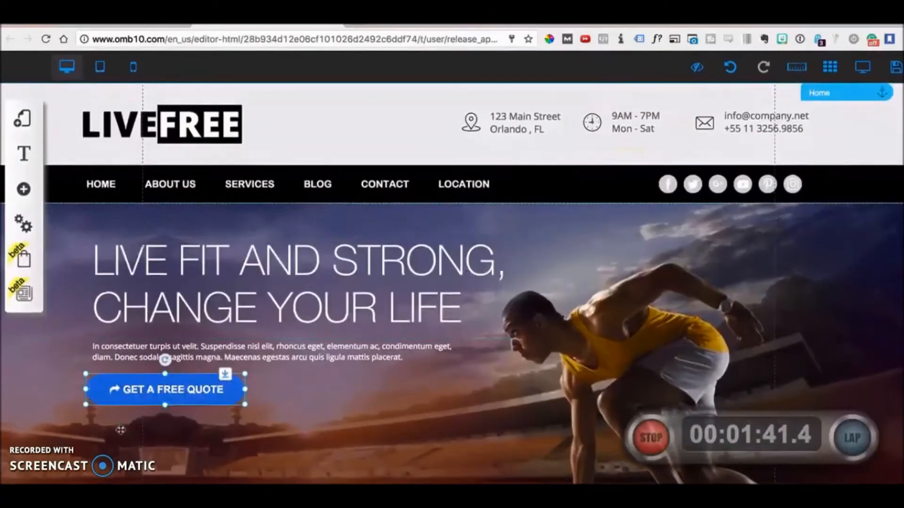
pyautogui.click(164, 389)
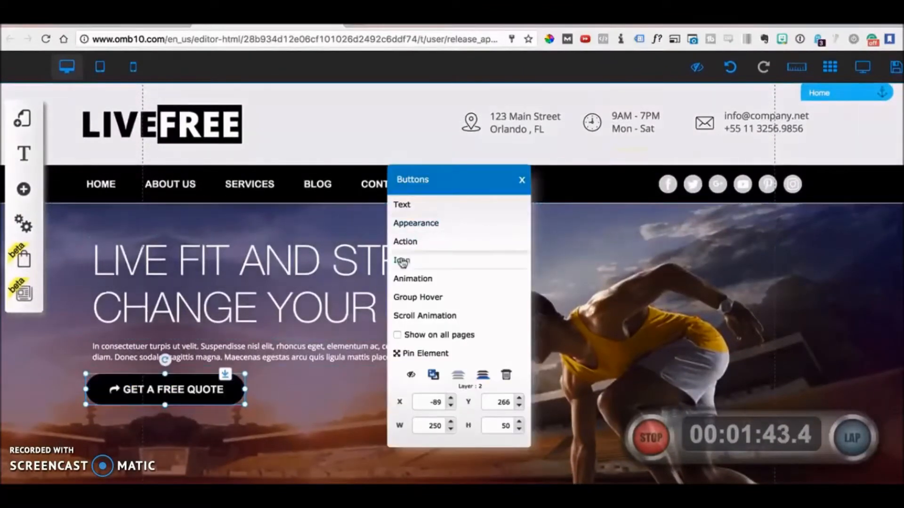
pyautogui.click(403, 241)
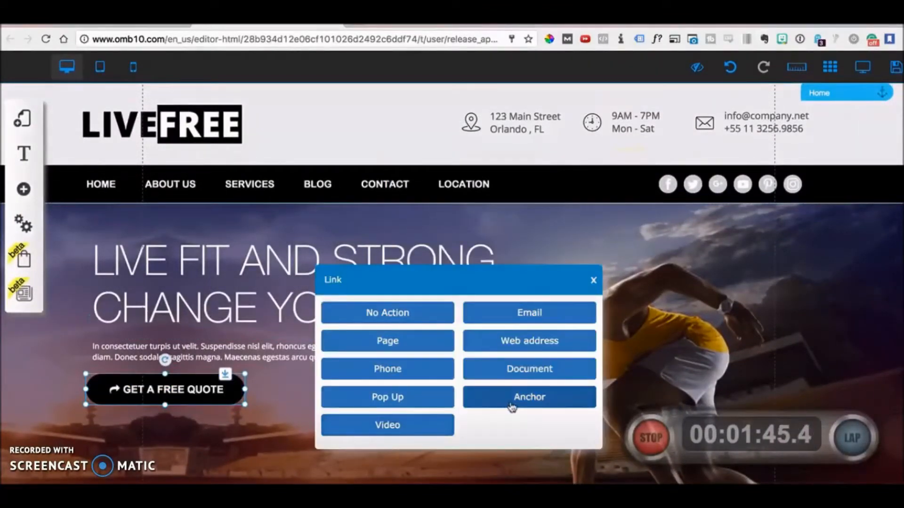
pyautogui.click(528, 396)
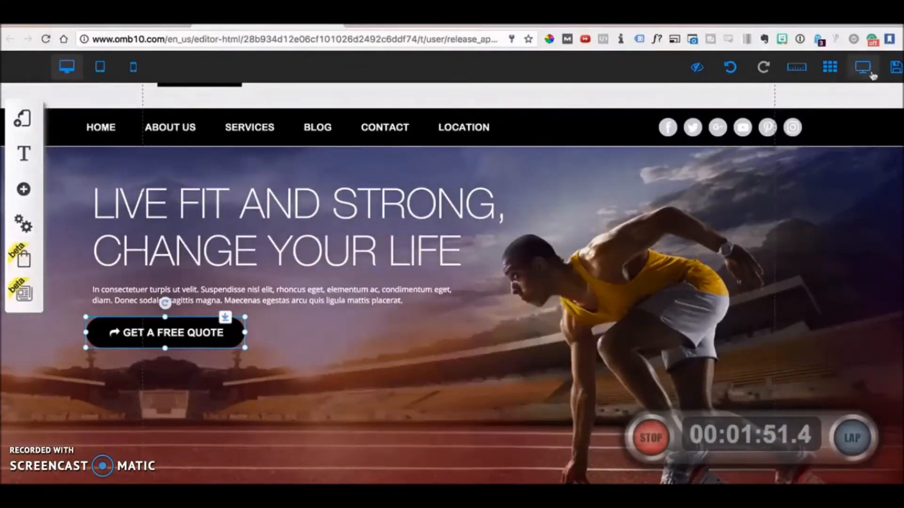
pyautogui.click(862, 67)
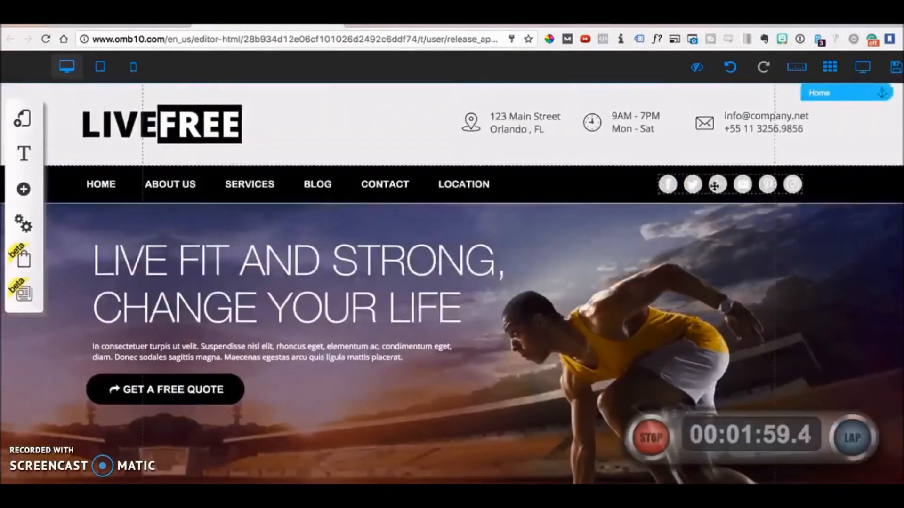
# Step: Try resizing the header social icons, then discard the size change
pyautogui.click(717, 184)
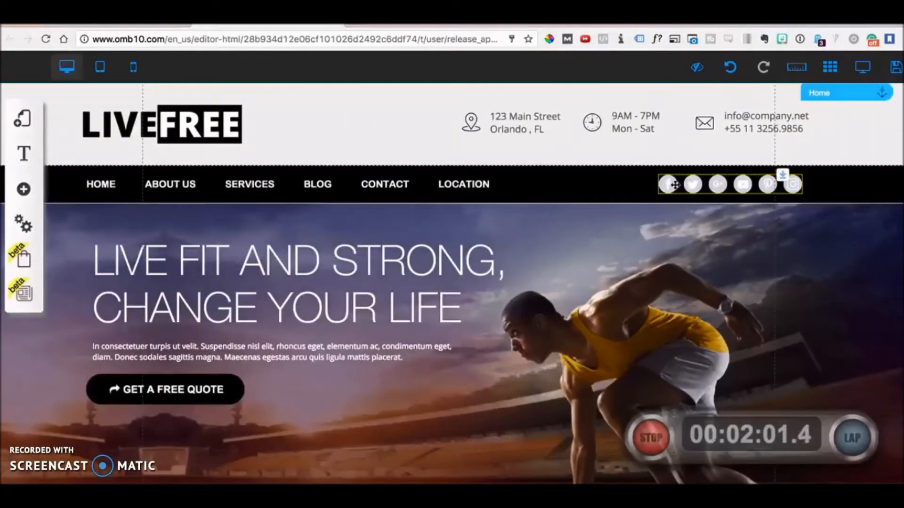
pyautogui.click(783, 174)
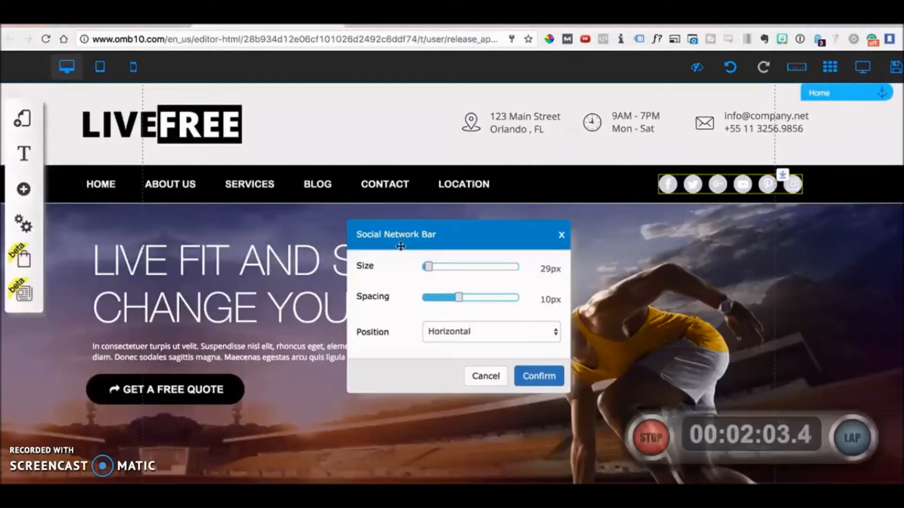
pyautogui.moveTo(421, 267); pyautogui.dragTo(432, 266)
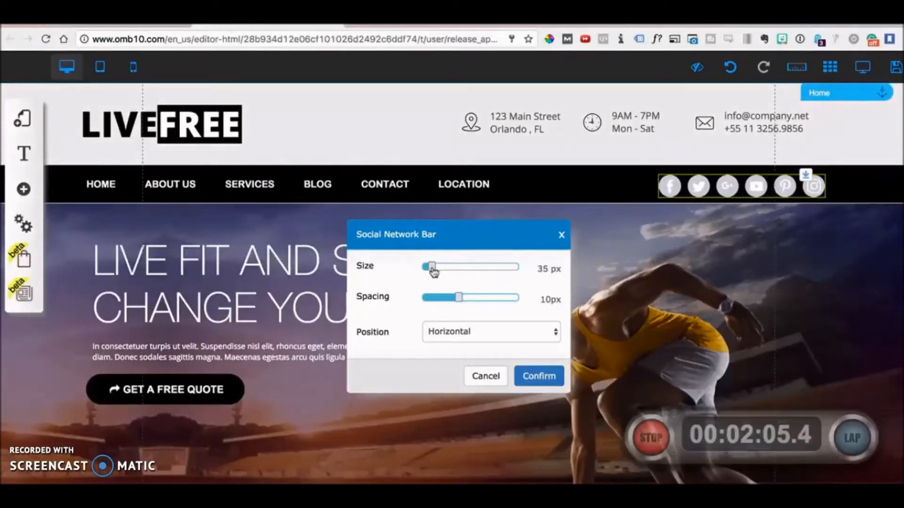
pyautogui.moveTo(432, 267); pyautogui.dragTo(427, 266)
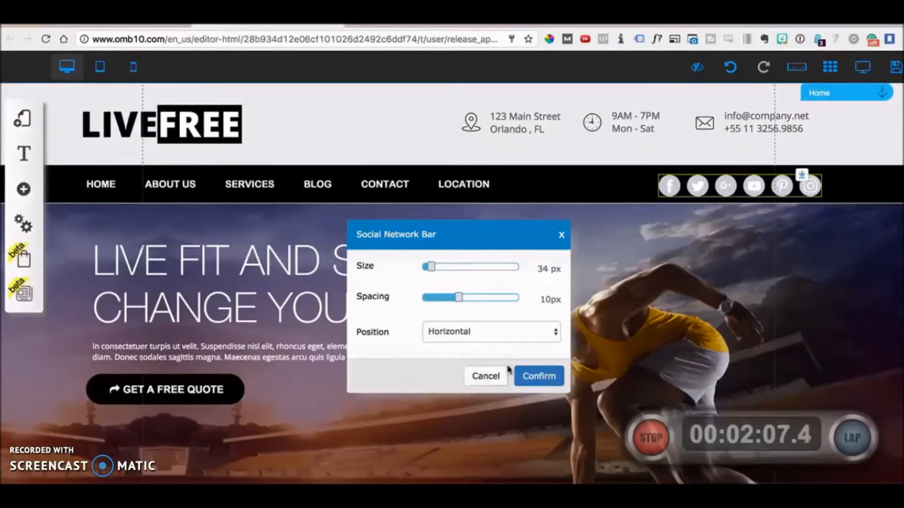
pyautogui.click(538, 375)
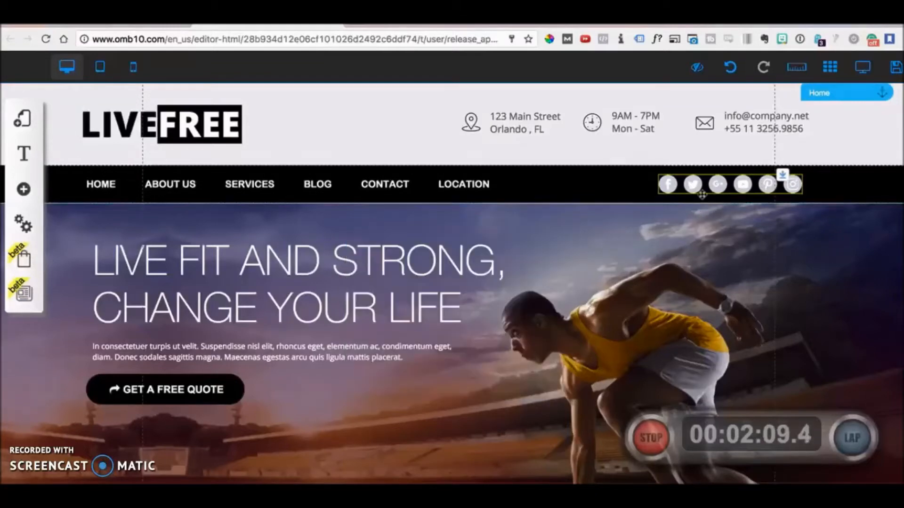
# Step: Remove the Twitter and Pinterest icons from the social network bar
pyautogui.click(728, 185)
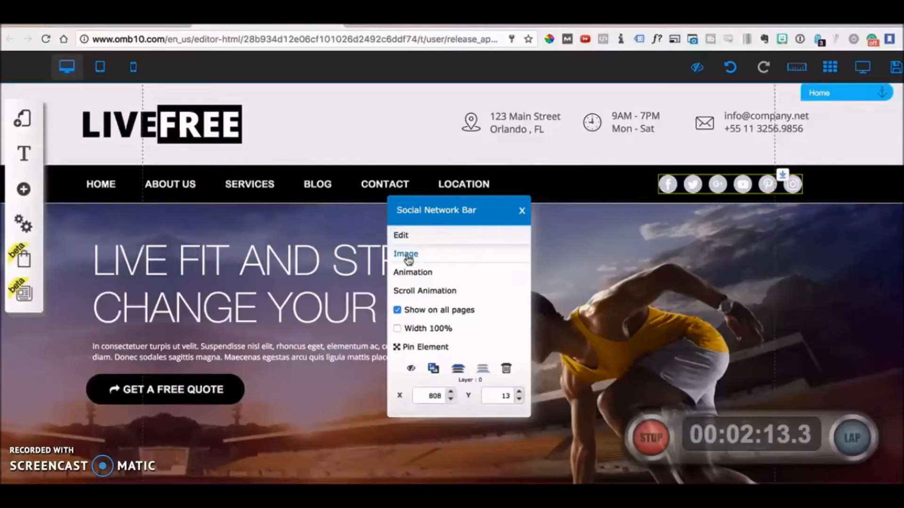
pyautogui.click(404, 253)
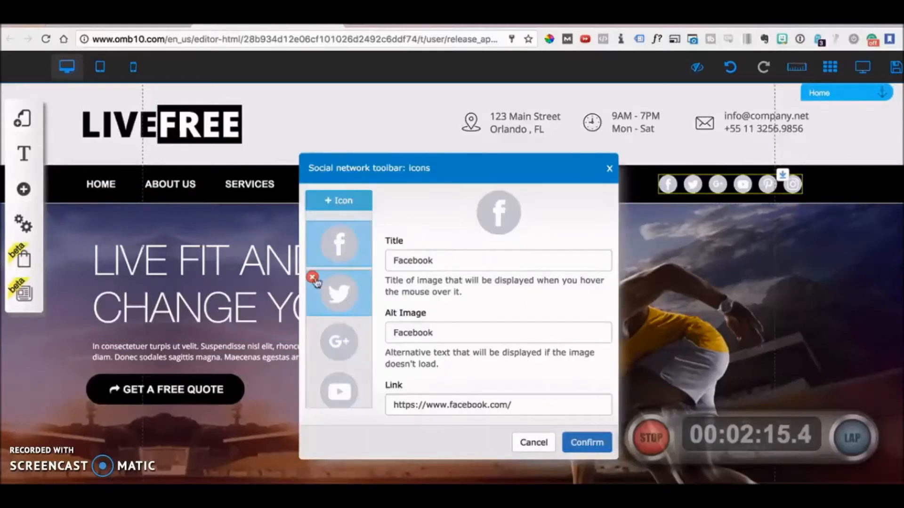
pyautogui.click(312, 277)
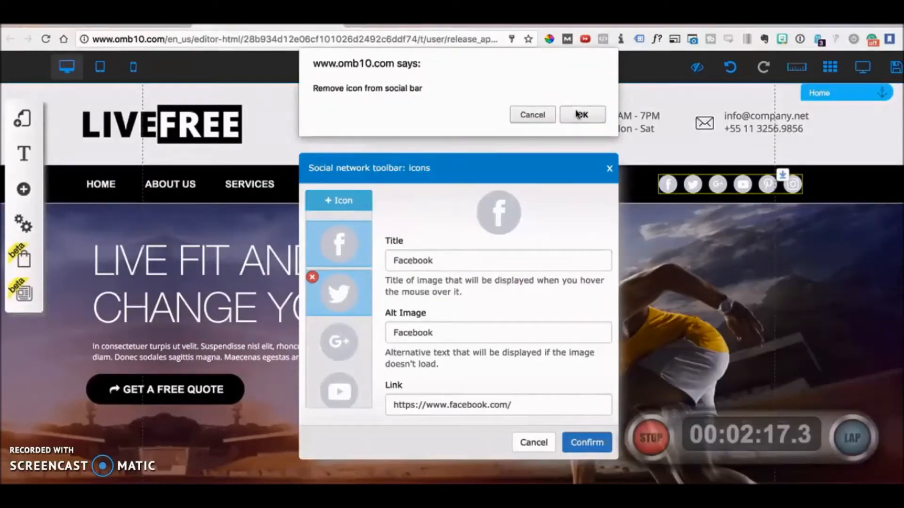
pyautogui.click(581, 114)
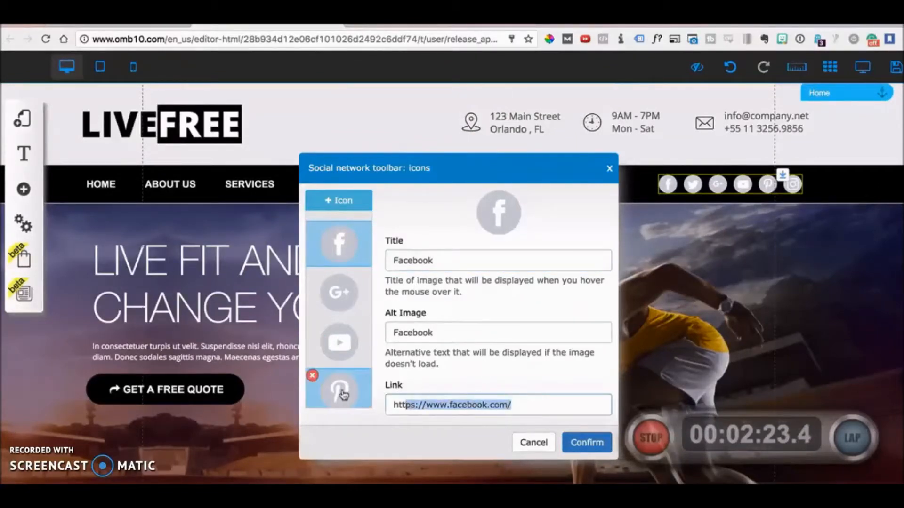
pyautogui.click(311, 376)
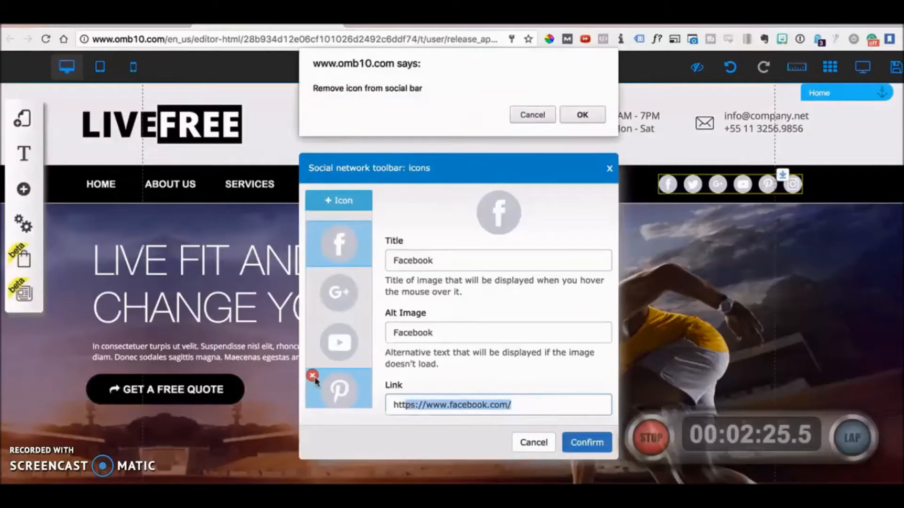
pyautogui.click(581, 114)
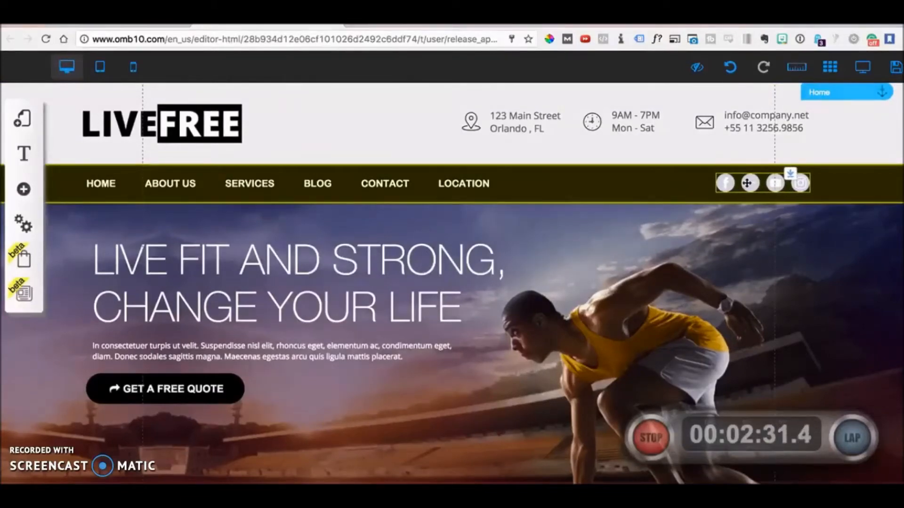
# Step: Replace the team section's gym photo with the uploaded fitness.jpg weightlifter image
pyautogui.scroll(-3)
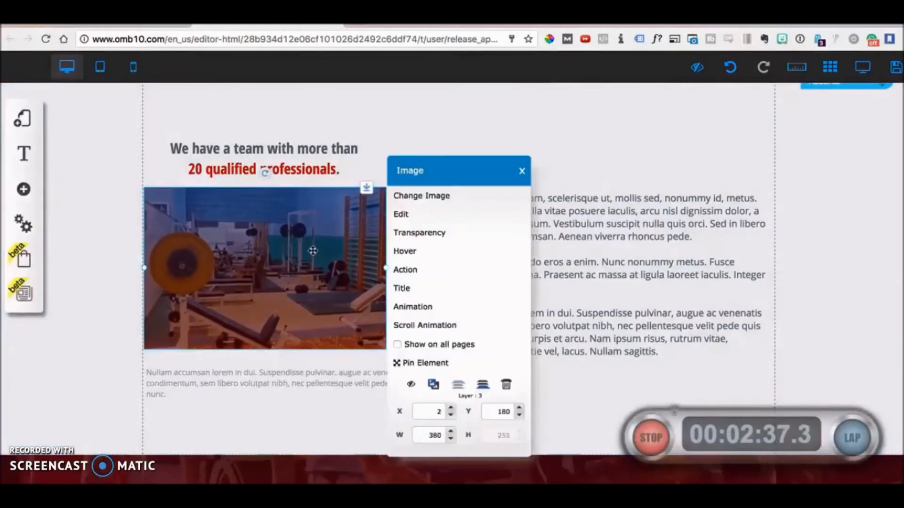
pyautogui.click(422, 196)
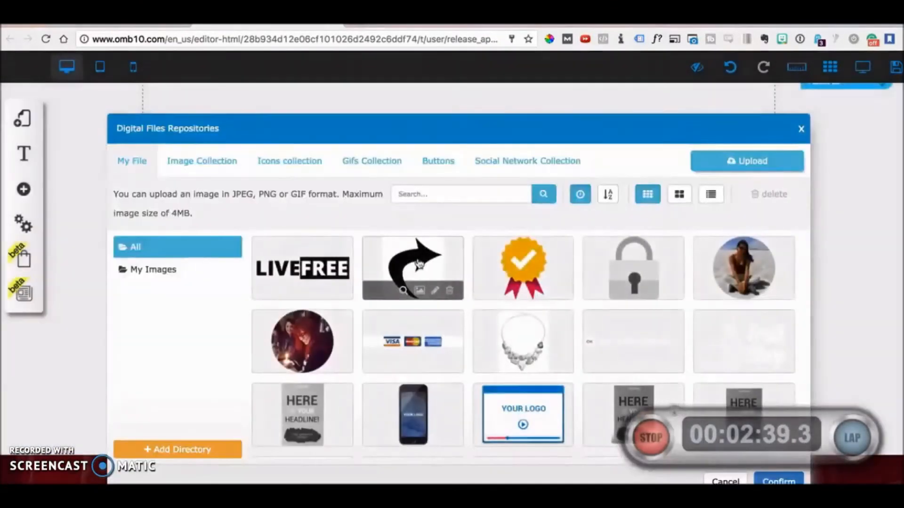
pyautogui.click(745, 161)
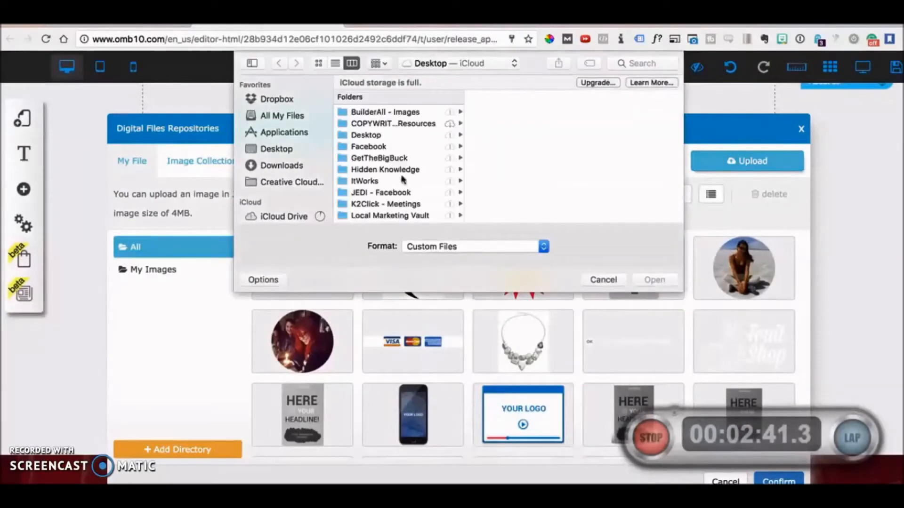
pyautogui.click(369, 147)
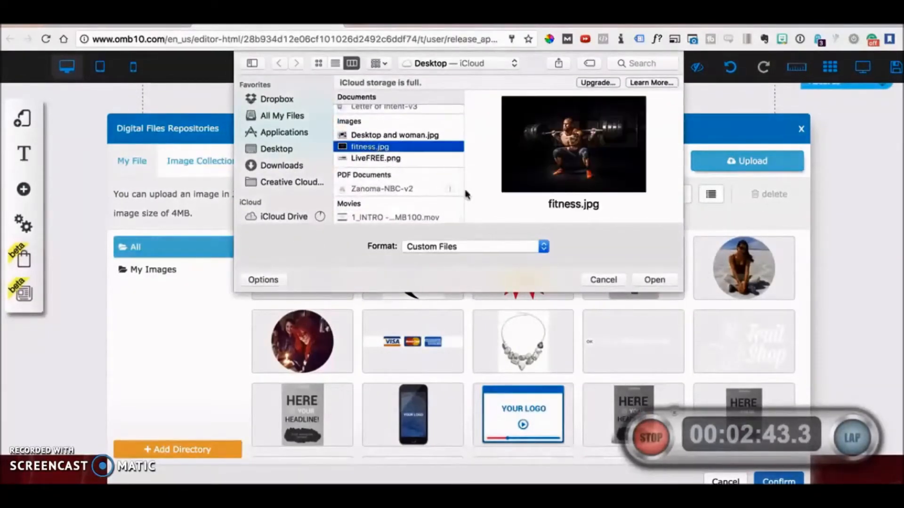
pyautogui.click(602, 279)
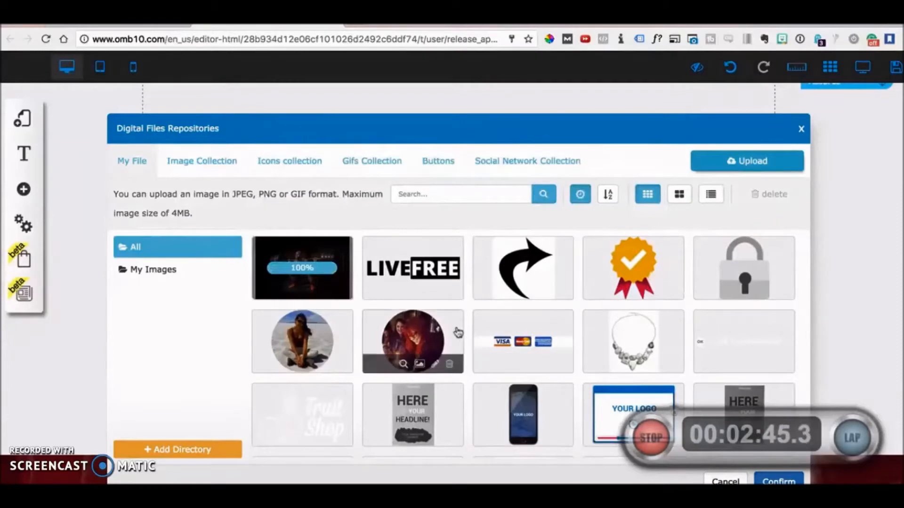
pyautogui.click(301, 267)
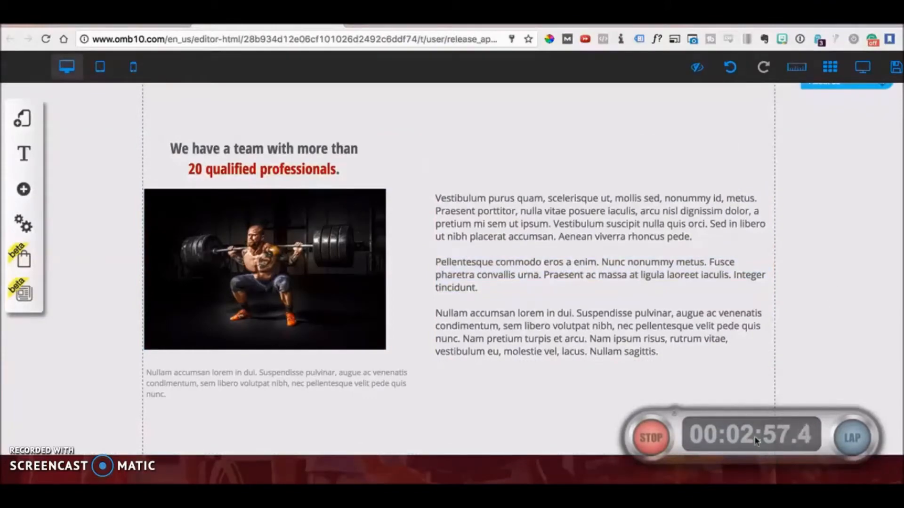
# Step: Set the first stats counter value to 234
pyautogui.scroll(-3)
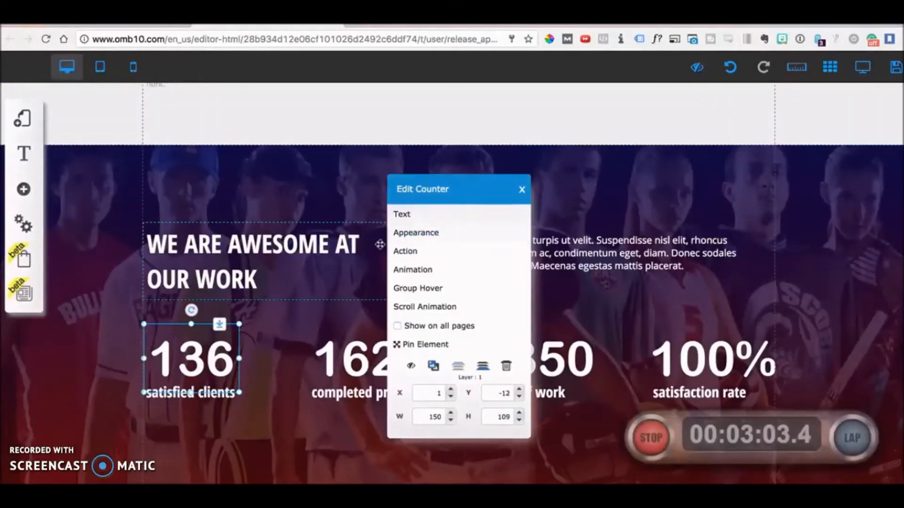
pyautogui.click(402, 213)
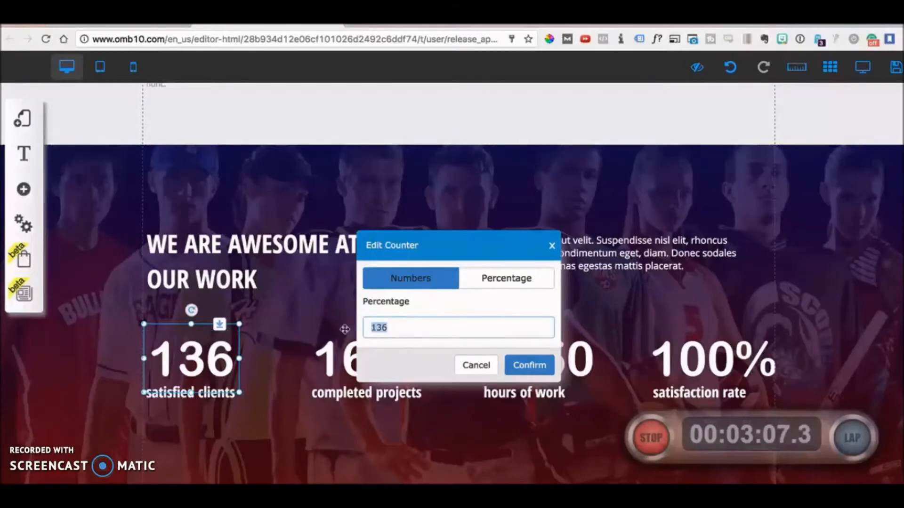
pyautogui.write('234')
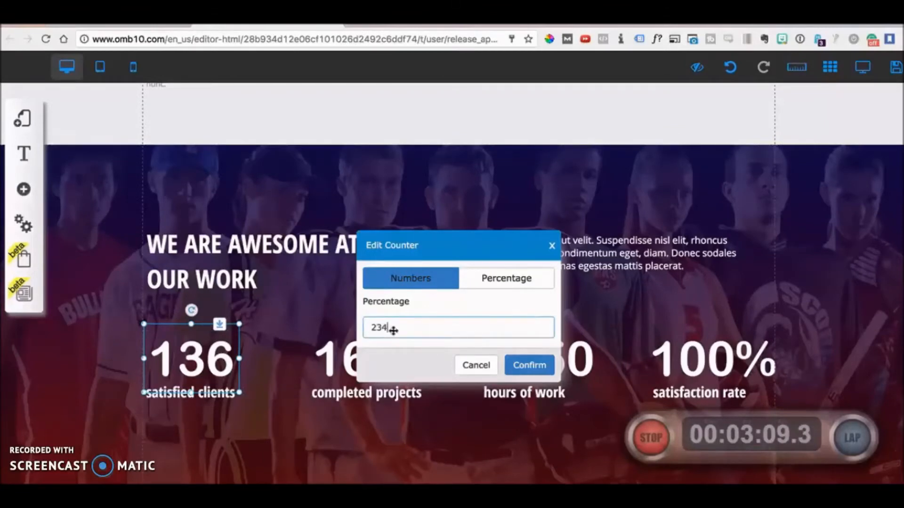
pyautogui.click(528, 365)
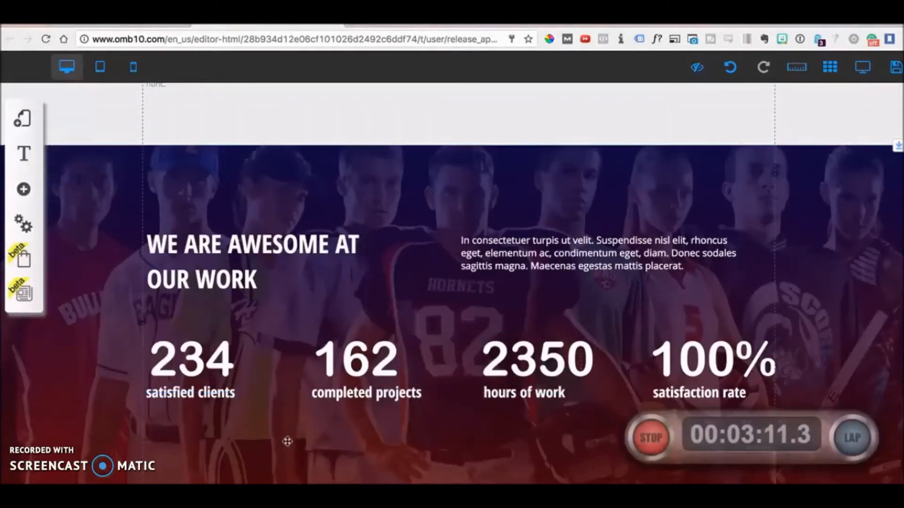
# Step: Widen the counter caption so 'satisfied customers' fits on one line
pyautogui.click(190, 361)
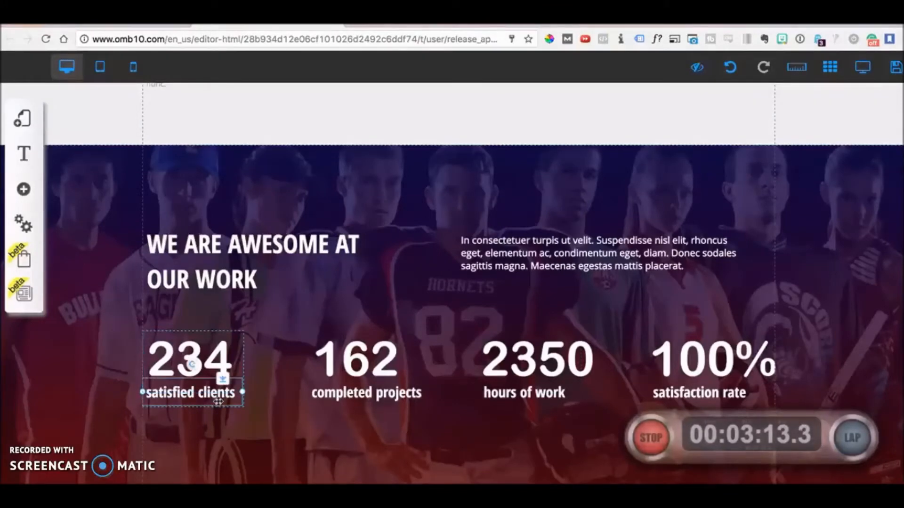
pyautogui.doubleClick(191, 393)
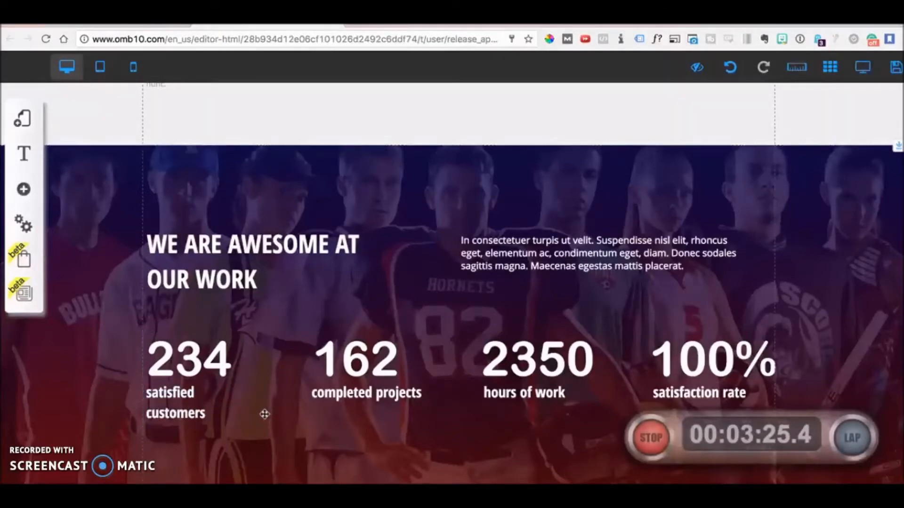
pyautogui.click(176, 402)
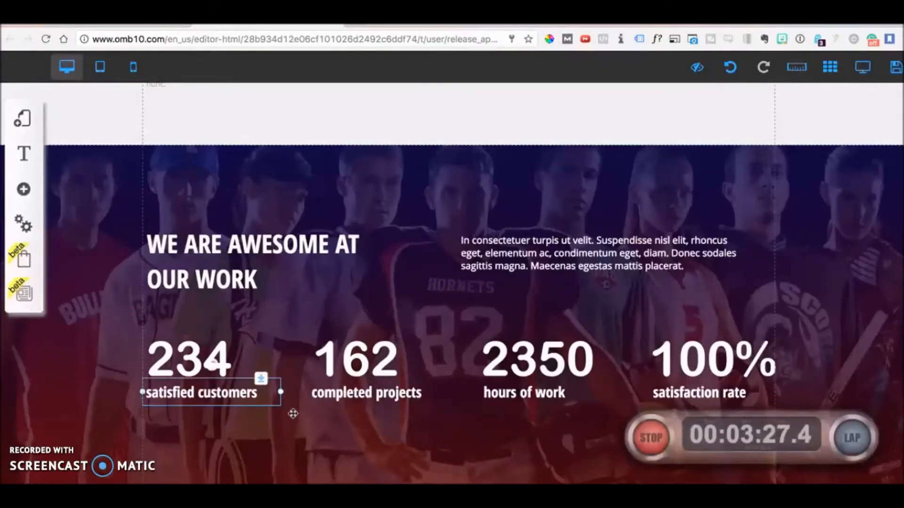
pyautogui.scroll(-3)
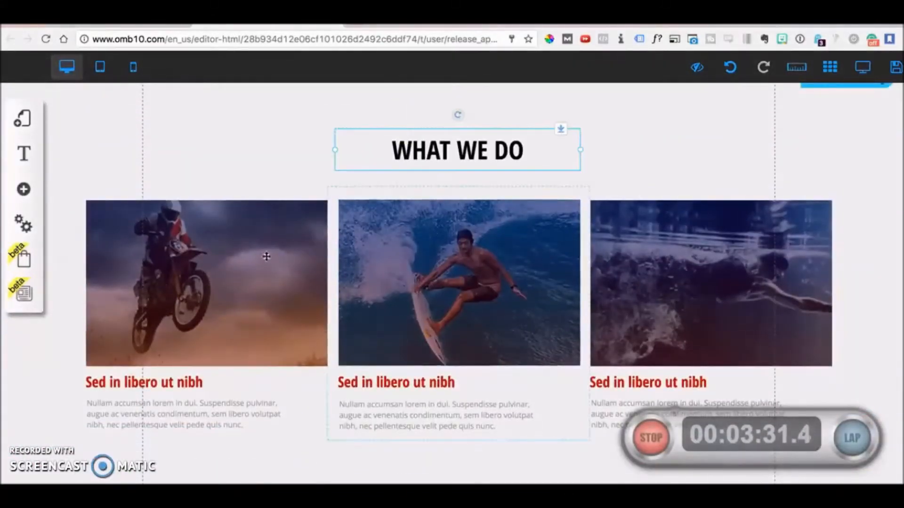
# Step: Set the second GET A FREE QUOTE button's link to a page anchor
pyautogui.scroll(-3)
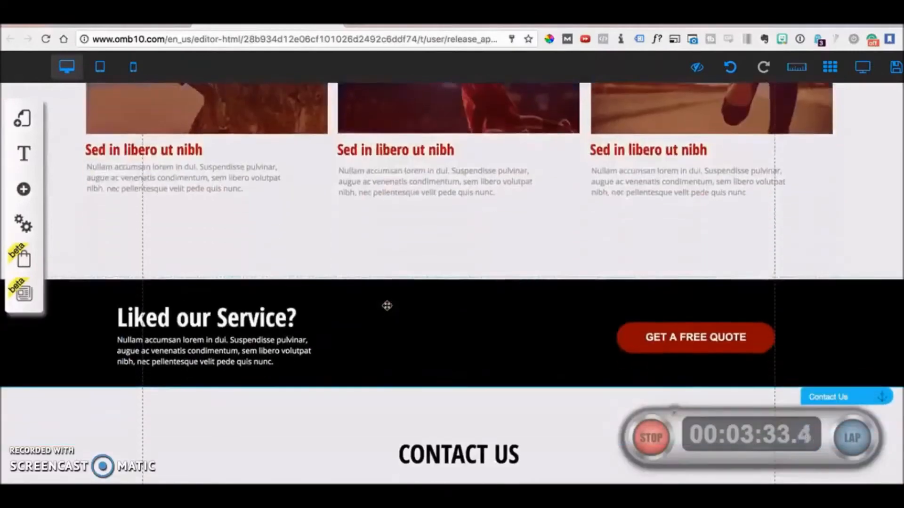
pyautogui.click(695, 337)
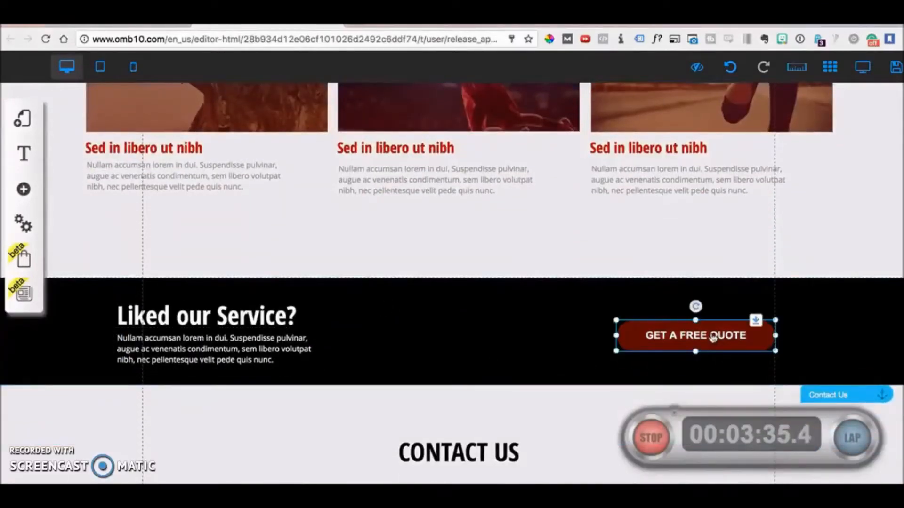
pyautogui.click(755, 320)
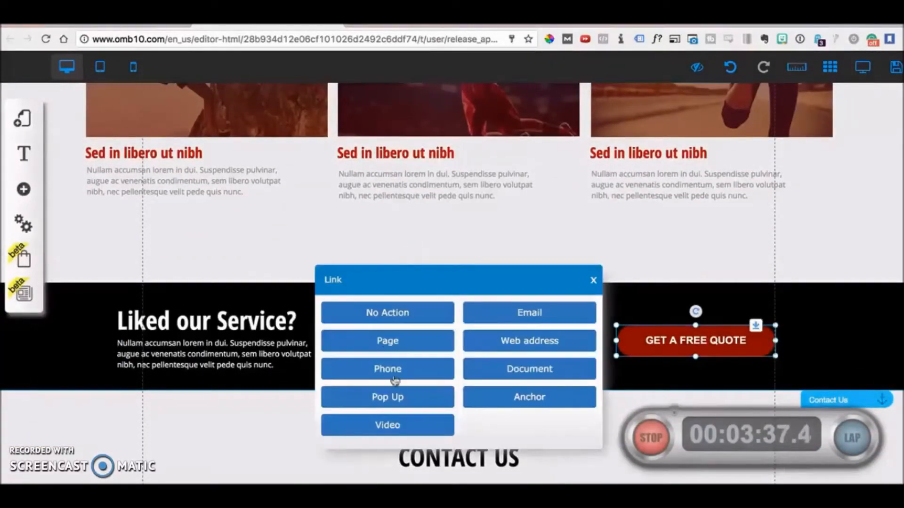
pyautogui.click(528, 396)
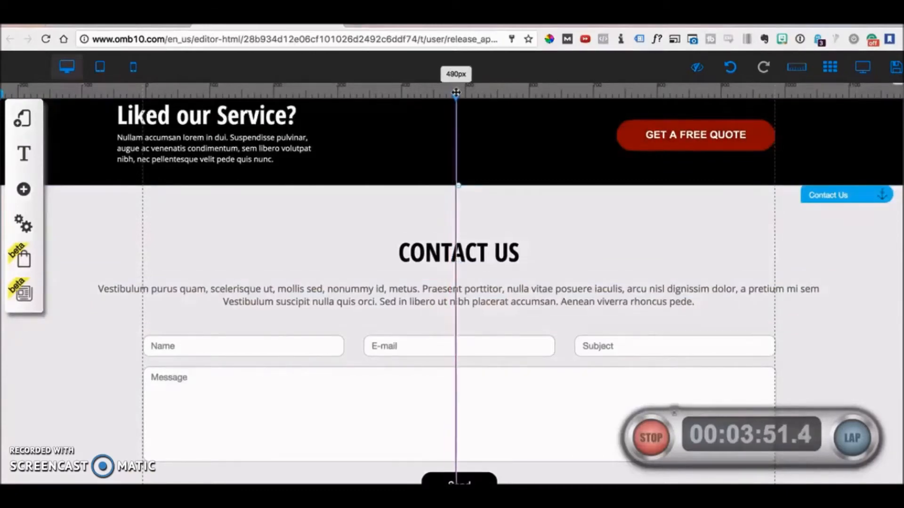
# Step: Move the Contact Us description paragraph up toward its heading
pyautogui.click(507, 295)
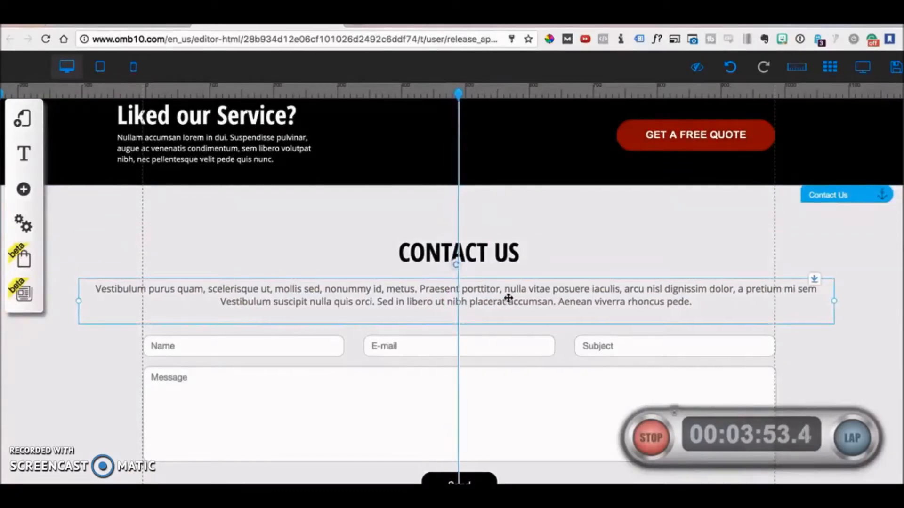
pyautogui.moveTo(507, 298); pyautogui.dragTo(530, 282)
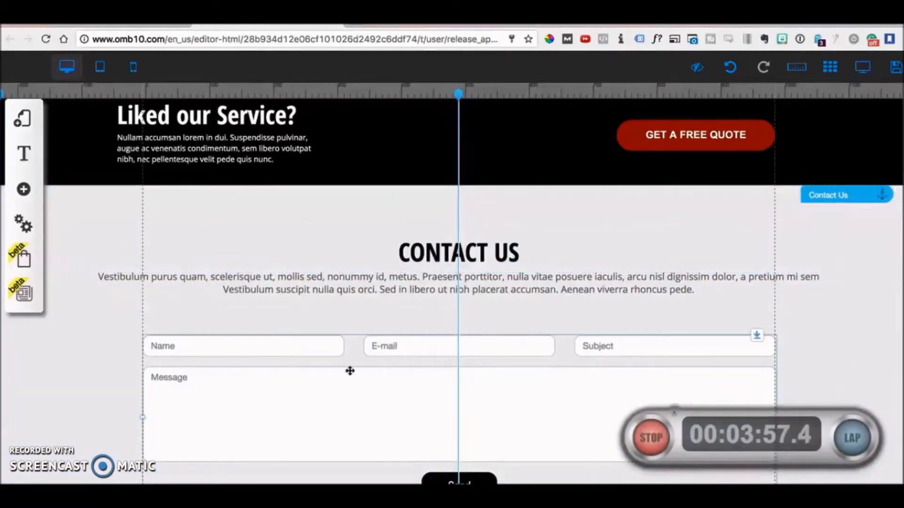
# Step: Route the contact form's received submissions to the contact address at livefree.com
pyautogui.click(350, 371)
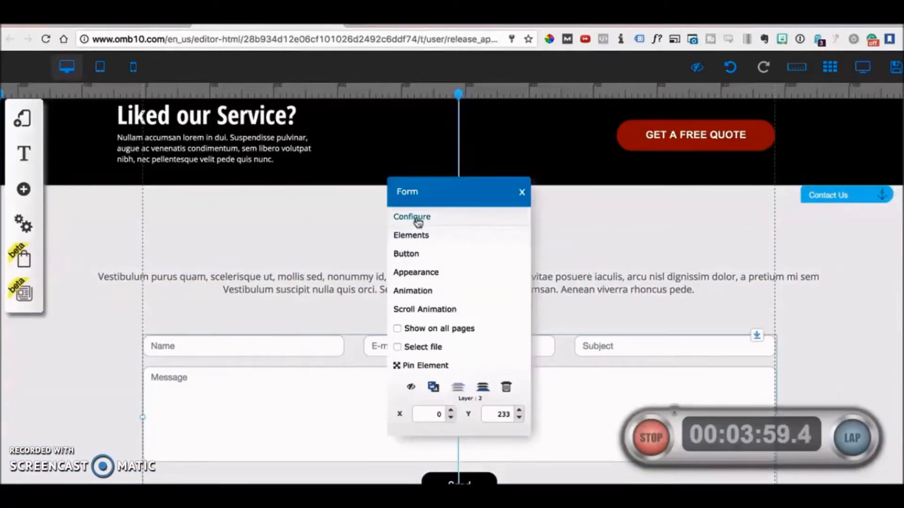
pyautogui.click(411, 216)
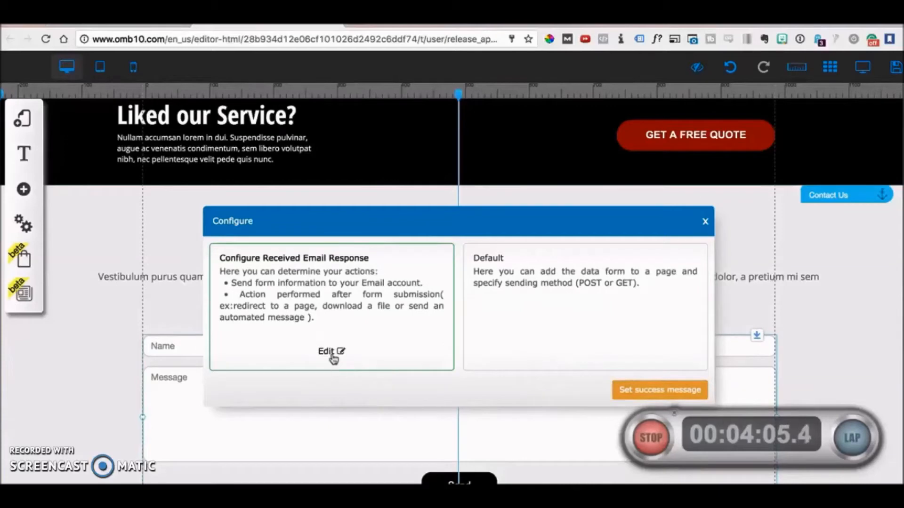
pyautogui.click(330, 351)
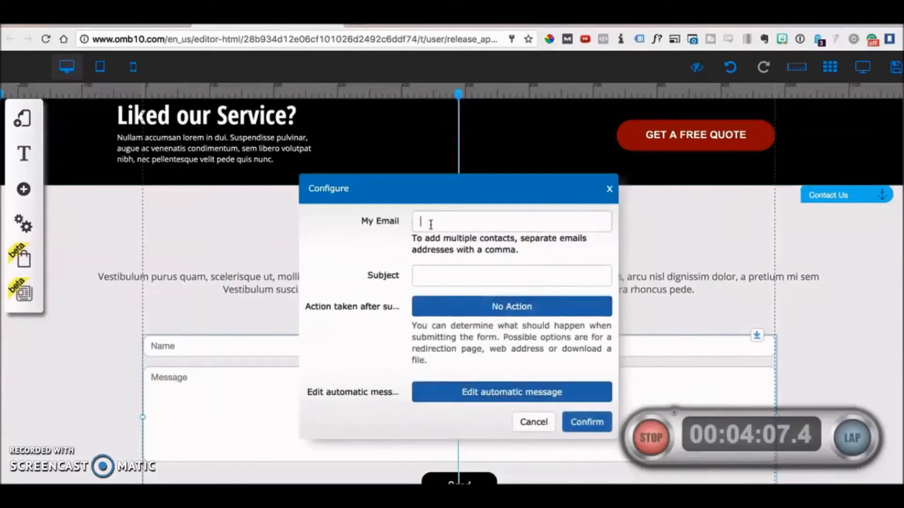
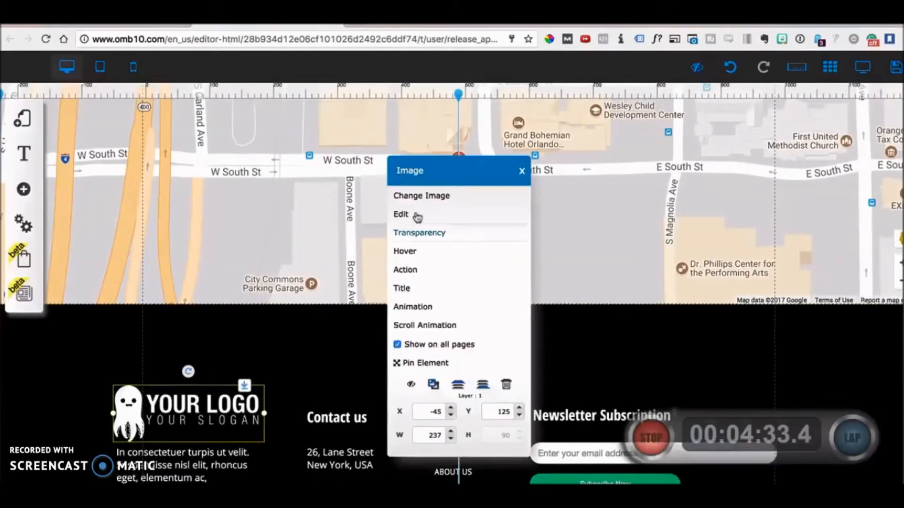
# Step: Replace the footer logo with the Fruit Shop image from the image library
pyautogui.click(422, 196)
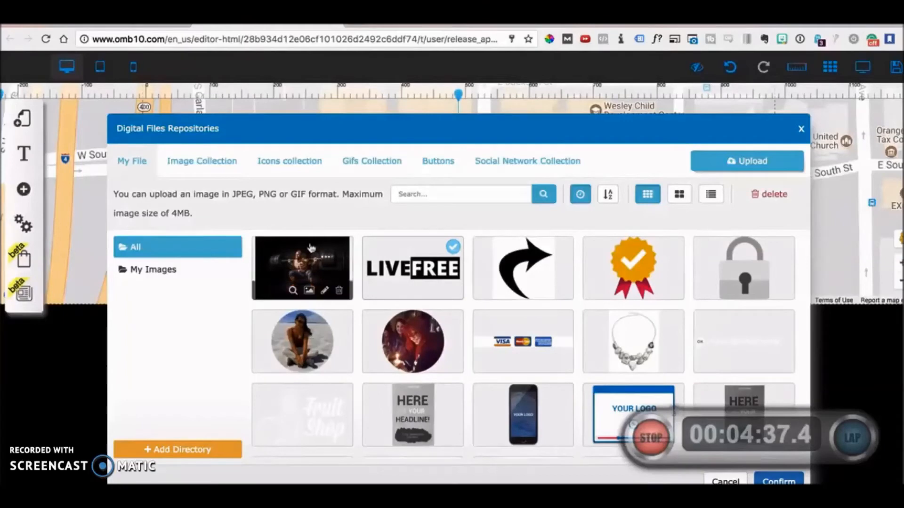
pyautogui.click(303, 414)
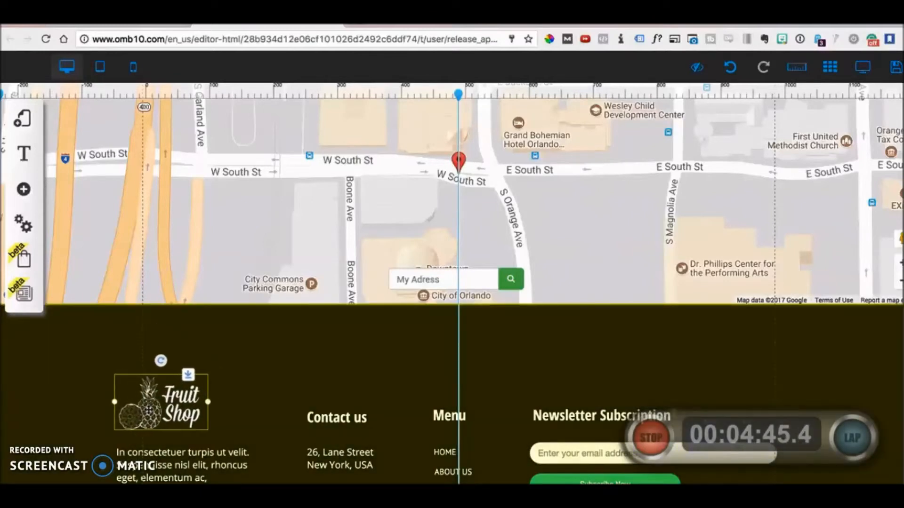
# Step: Bring up the footer menu's Menu Configuration panel listing Menu Default
pyautogui.scroll(-3)
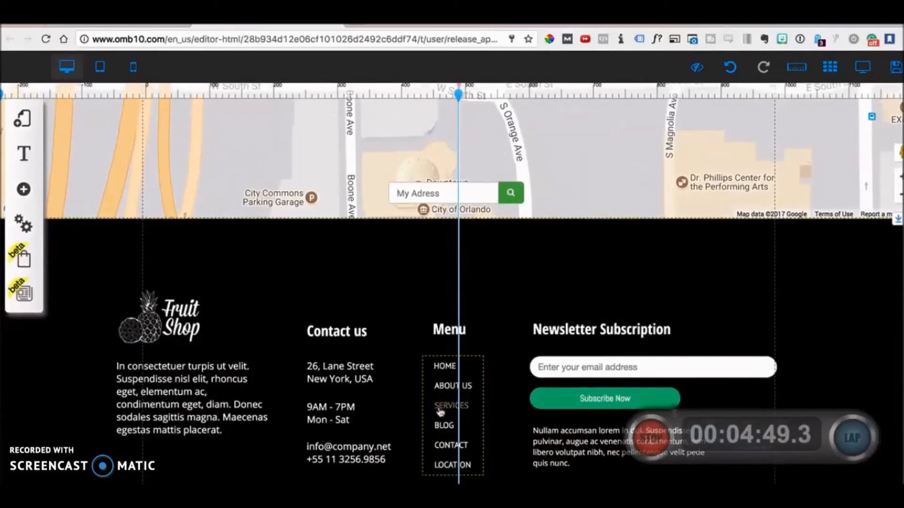
pyautogui.click(452, 405)
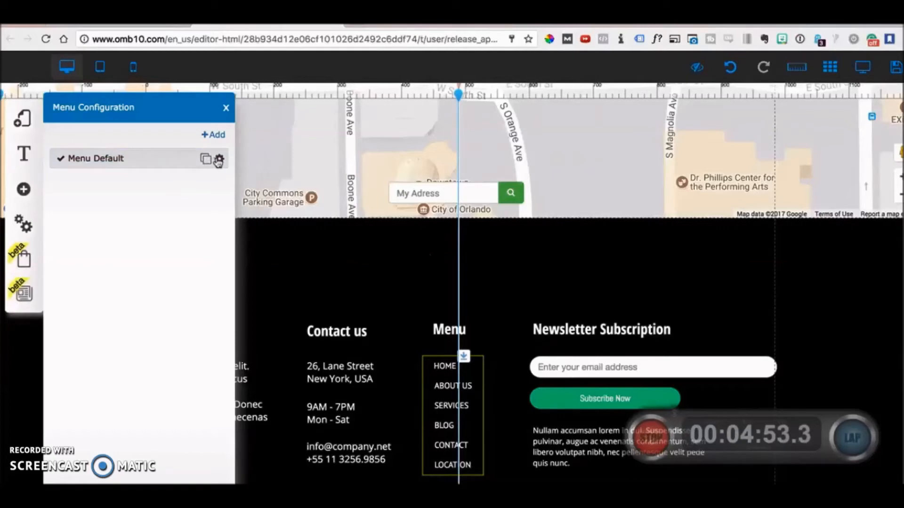
# Step: Remove LOCATION from Menu Default so only HOME, ABOUT US, SERVICES, BLOG, CONTACT remain, then preview
pyautogui.click(217, 159)
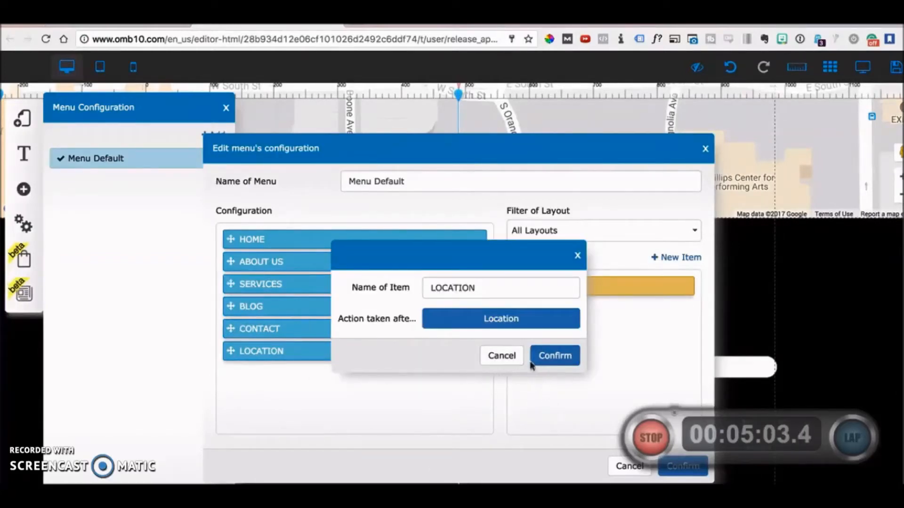
pyautogui.click(553, 356)
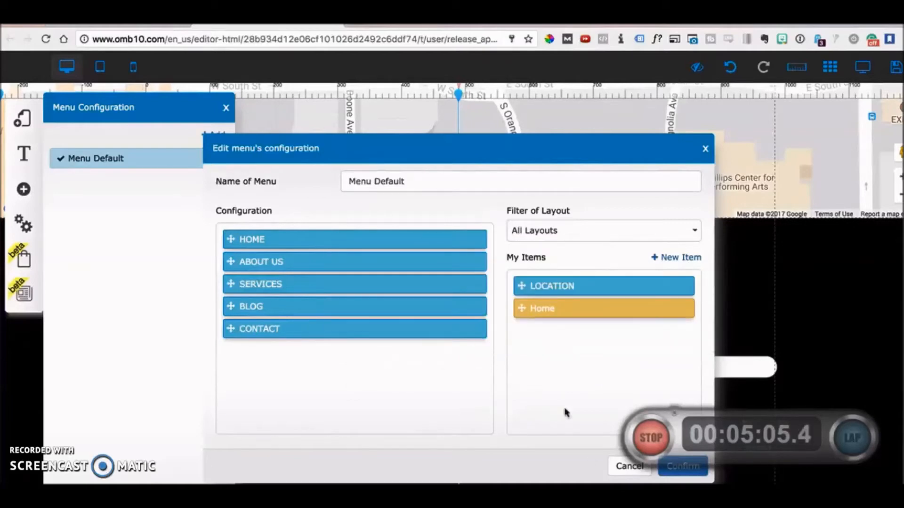
pyautogui.click(682, 466)
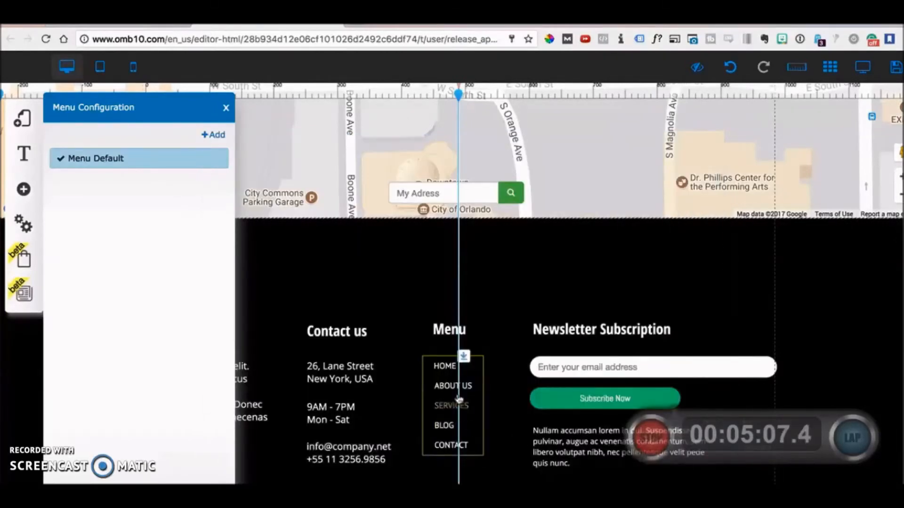
pyautogui.click(225, 107)
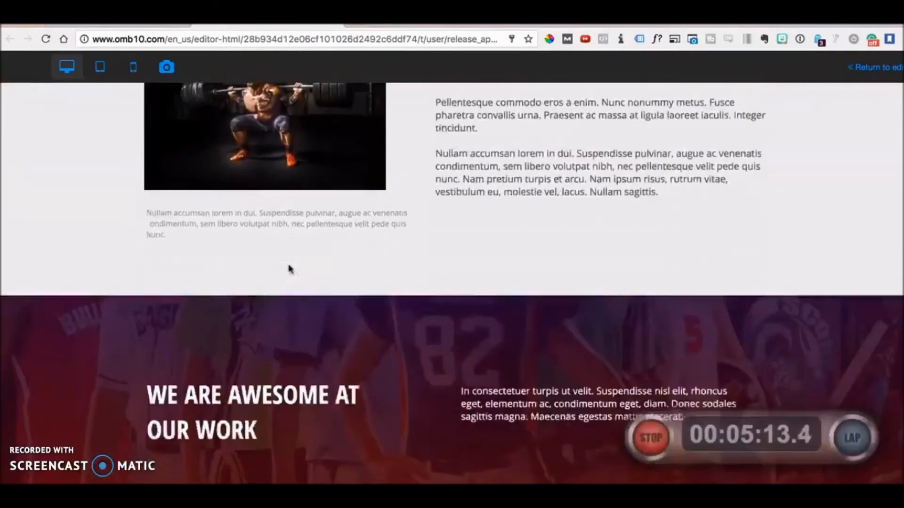
# Step: Check the preview page and return to the editor
pyautogui.scroll(-3)
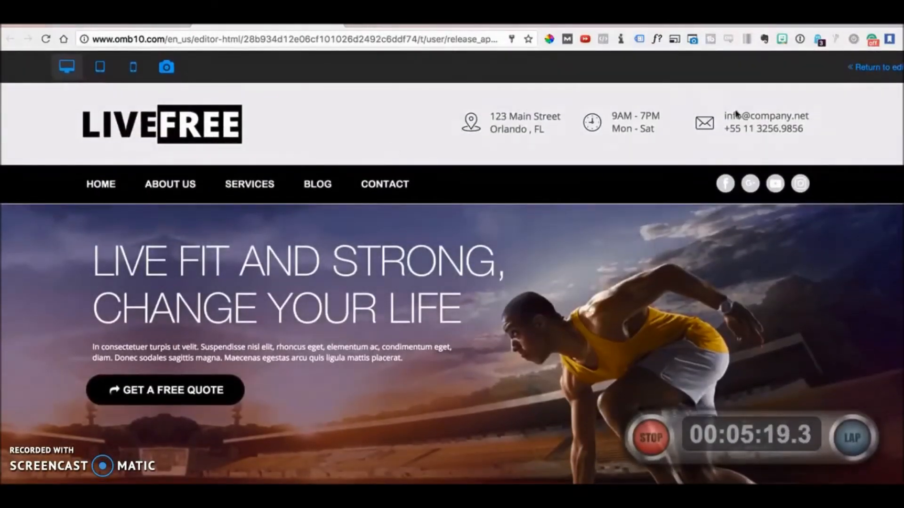
pyautogui.click(870, 66)
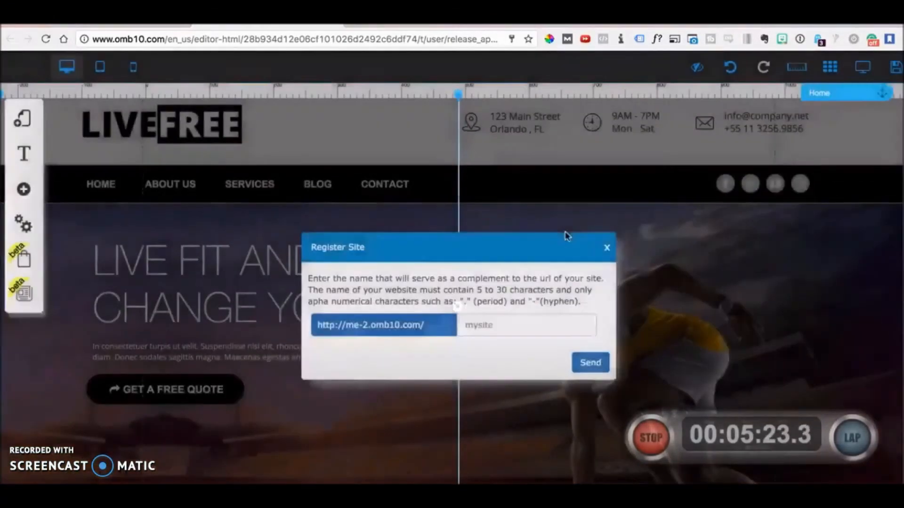
# Step: Register the site name starting 'fi' (fitness-free), save all changes and dismiss the success alert
pyautogui.write('fitness-free')
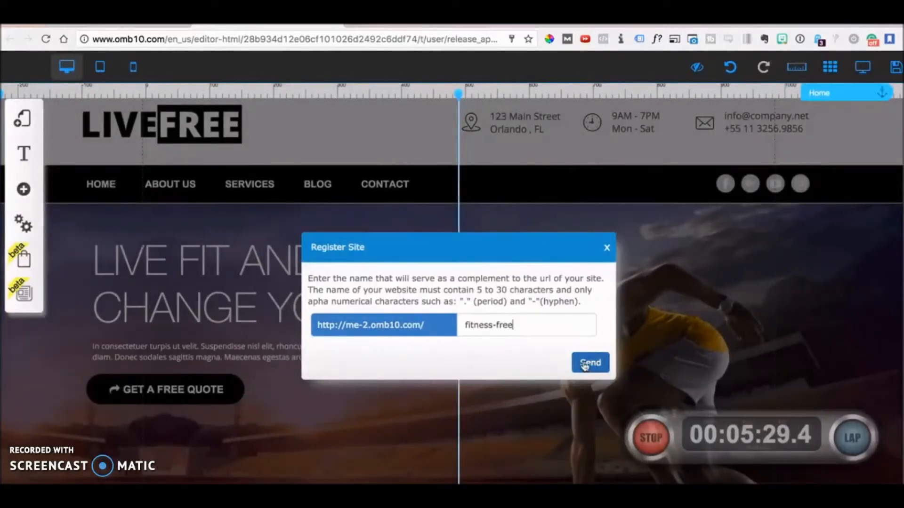
pyautogui.click(589, 362)
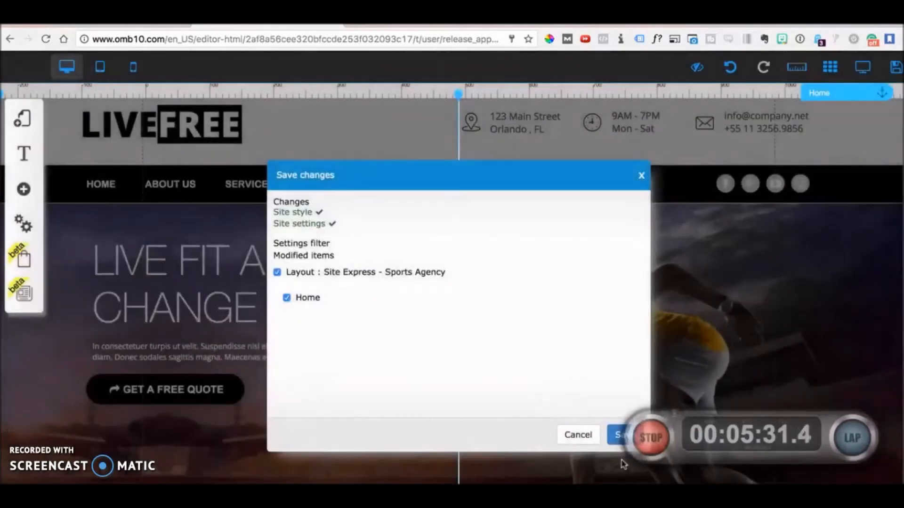
pyautogui.click(625, 434)
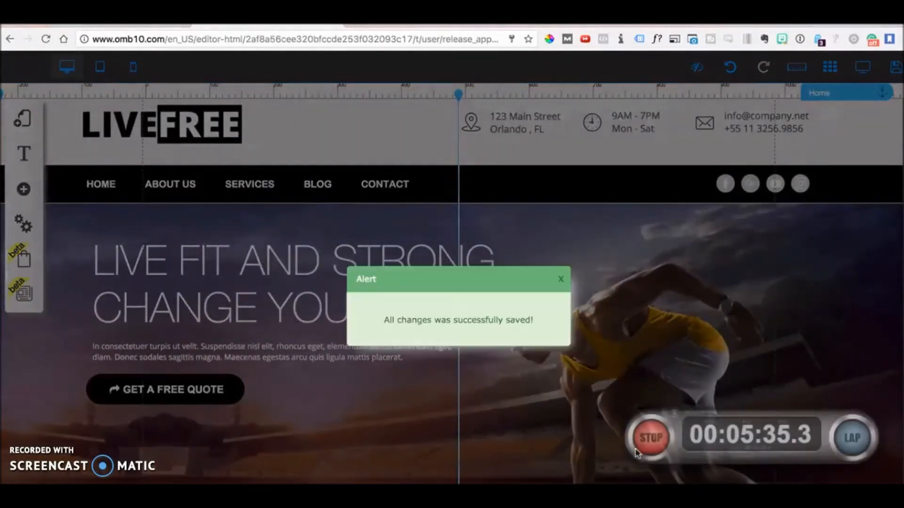
pyautogui.click(559, 278)
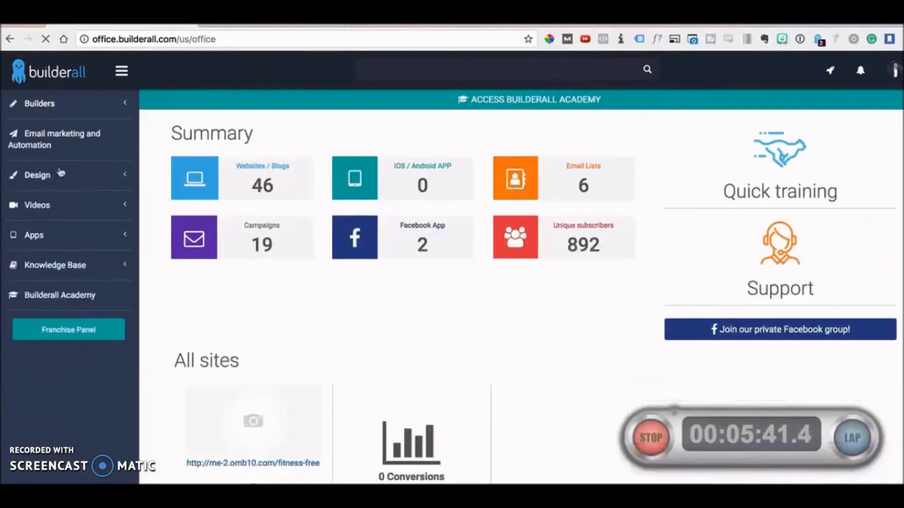
# Step: From My sites, publish the fitness-free site and go to its live page
pyautogui.click(39, 103)
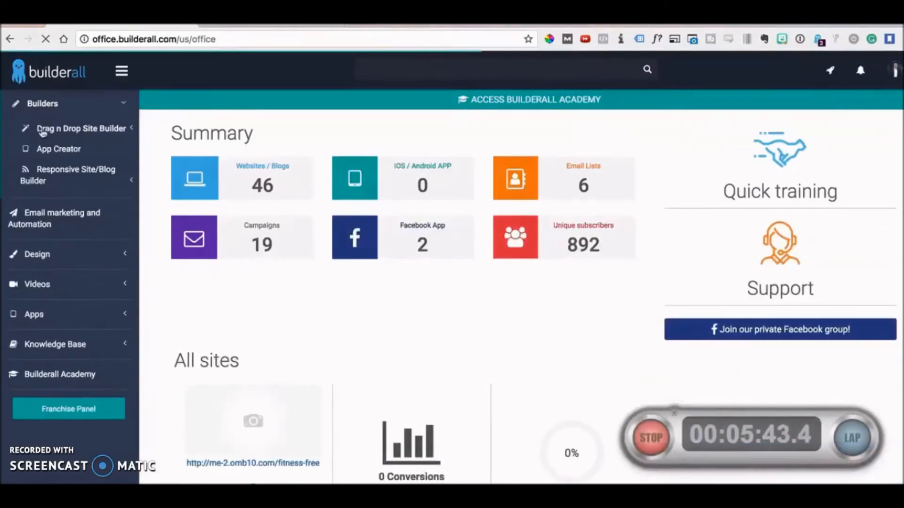
pyautogui.click(81, 128)
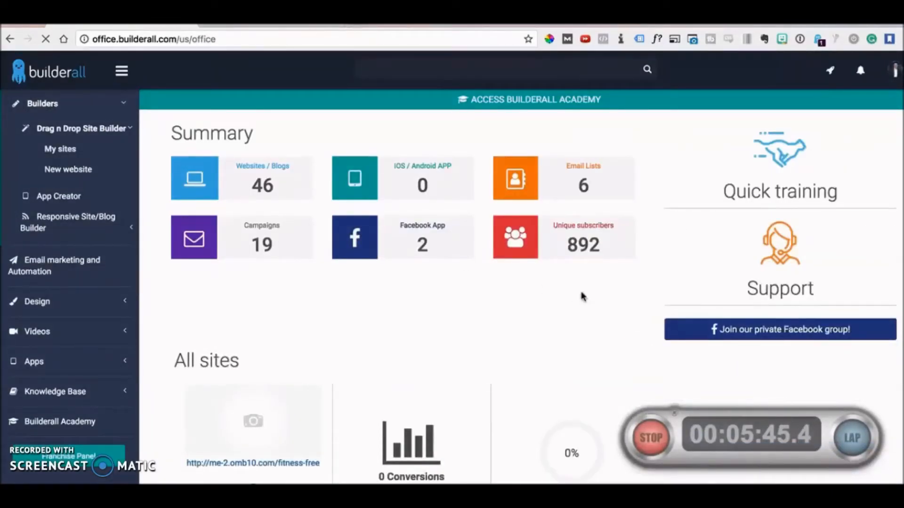
pyautogui.click(61, 148)
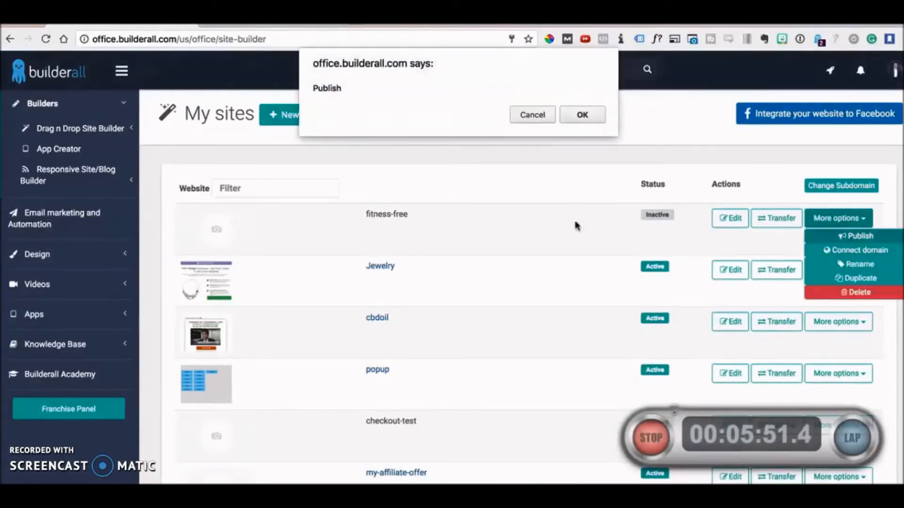
pyautogui.click(582, 114)
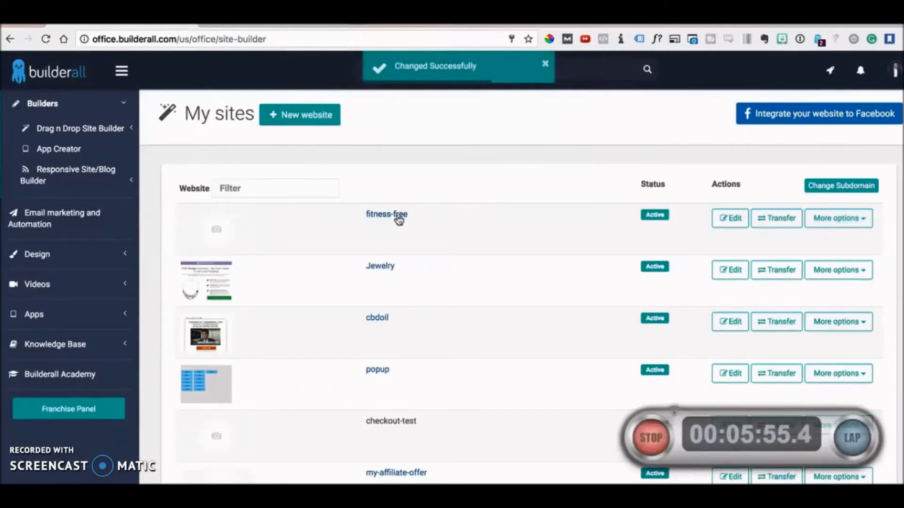
pyautogui.click(386, 214)
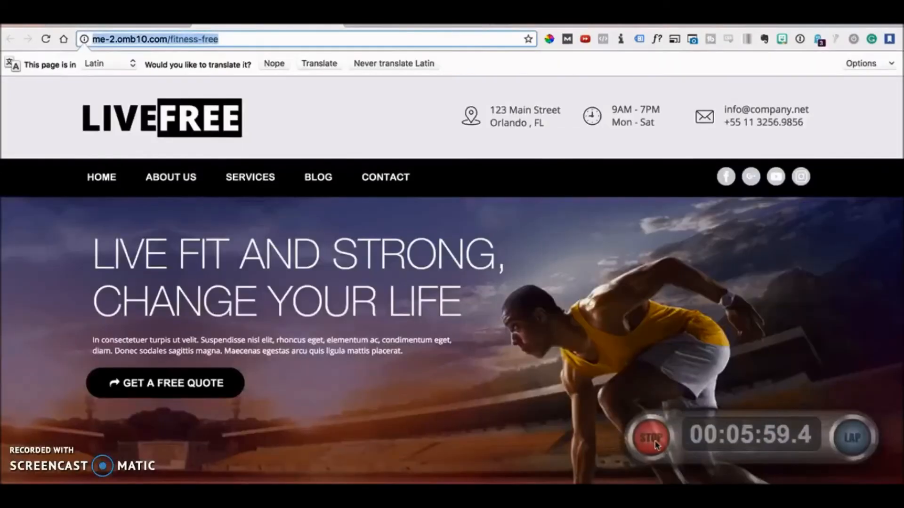
# Step: Scroll through the live fitness-free page from top to bottom to review its sections
pyautogui.click(651, 436)
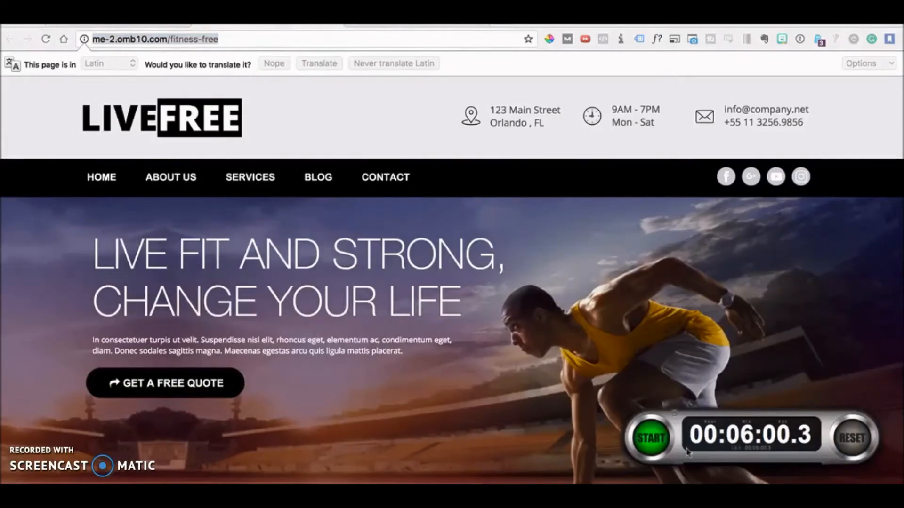
pyautogui.scroll(-3)
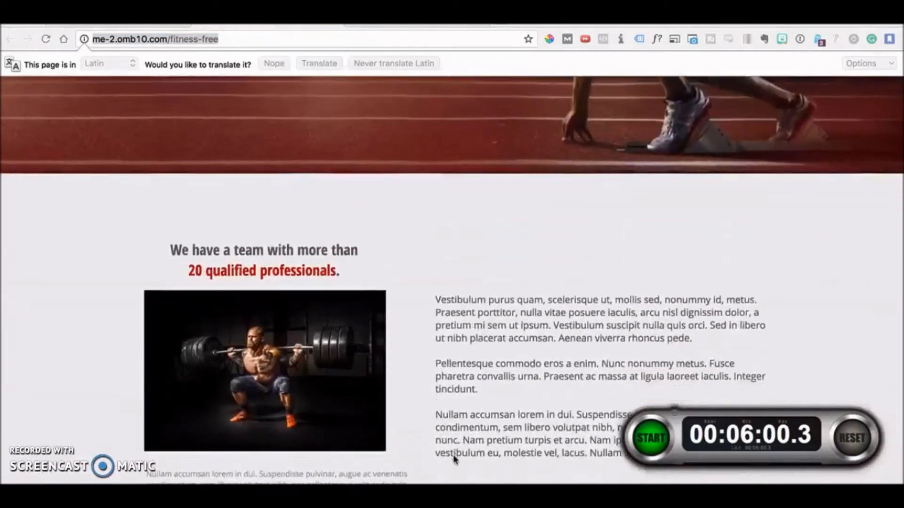
pyautogui.scroll(-3)
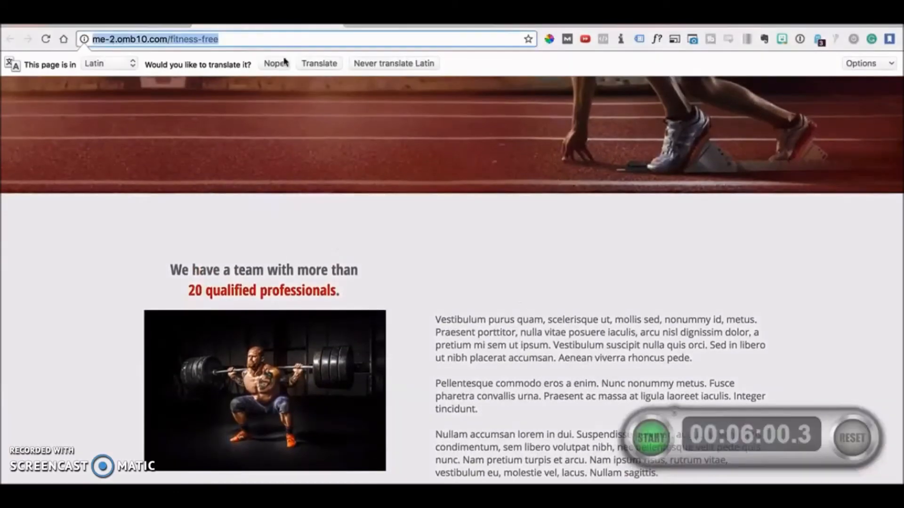
pyautogui.scroll(-3)
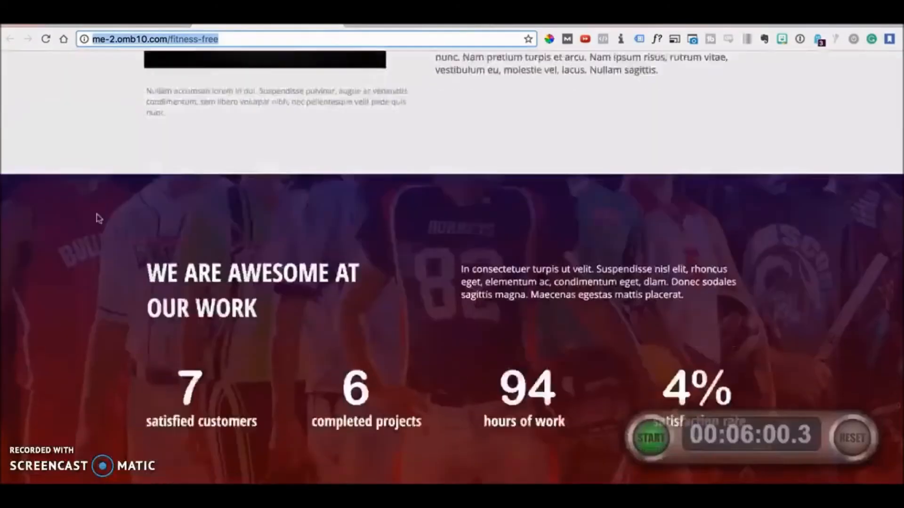
pyautogui.scroll(-3)
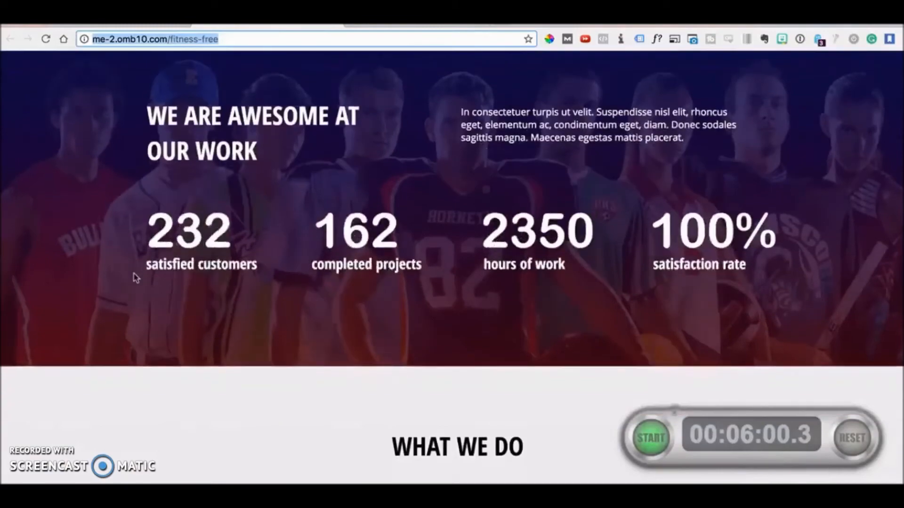
pyautogui.scroll(-3)
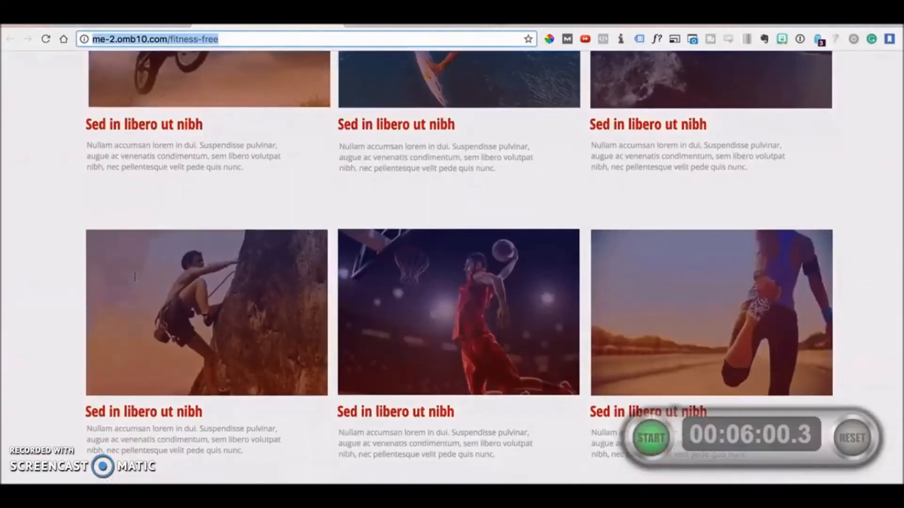
pyautogui.scroll(-3)
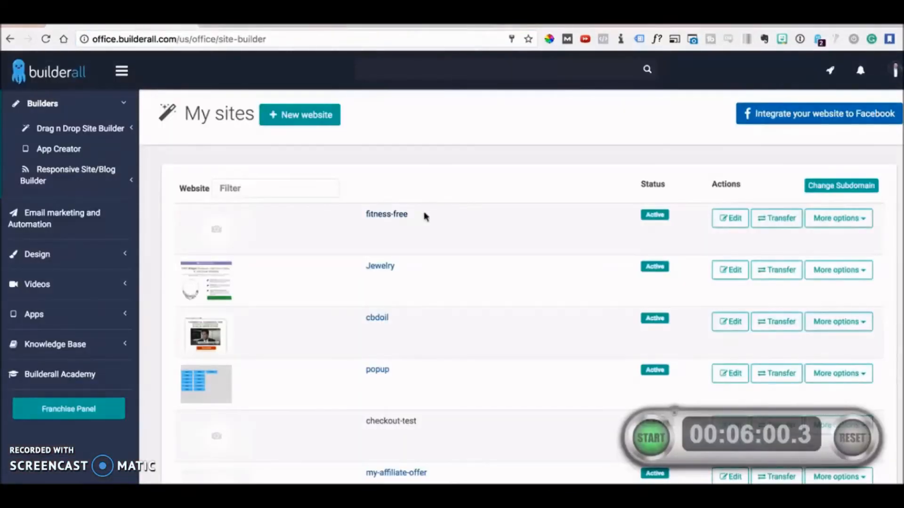
pyautogui.click(838, 217)
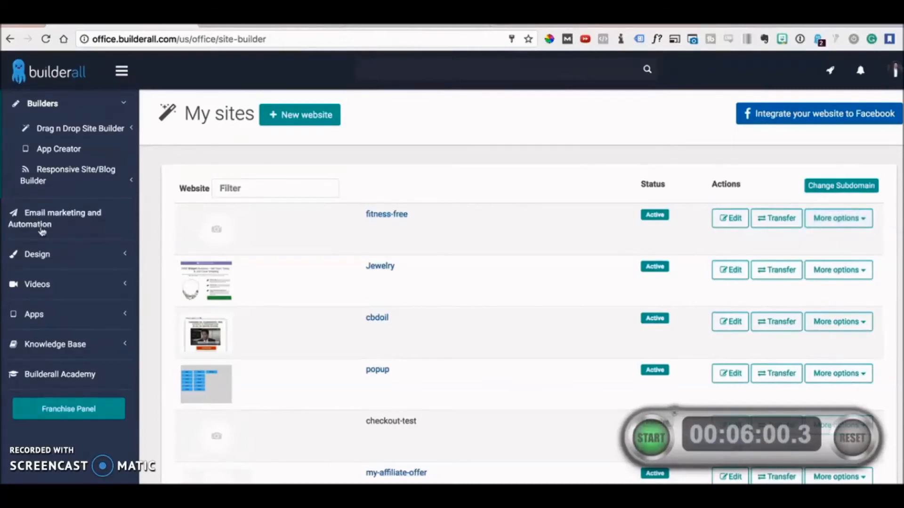
pyautogui.moveTo(440, 253)
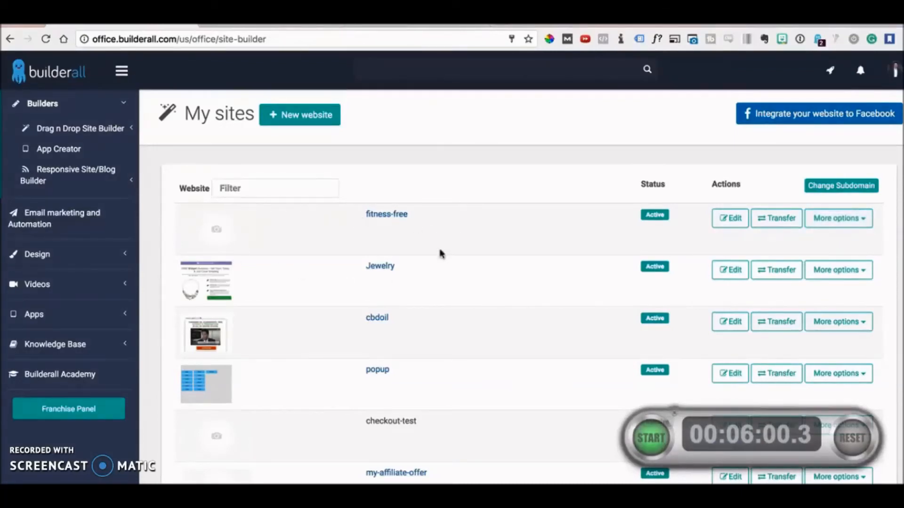
pyautogui.moveTo(466, 302)
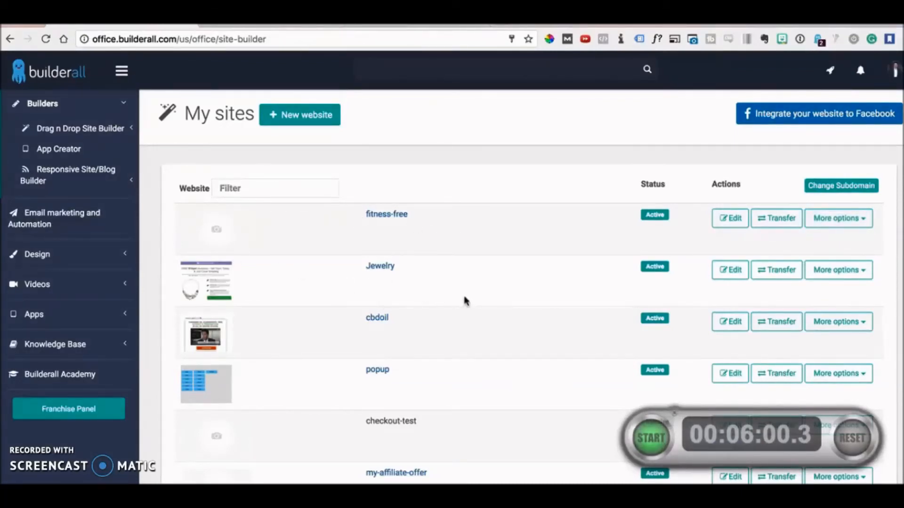
pyautogui.moveTo(413, 136)
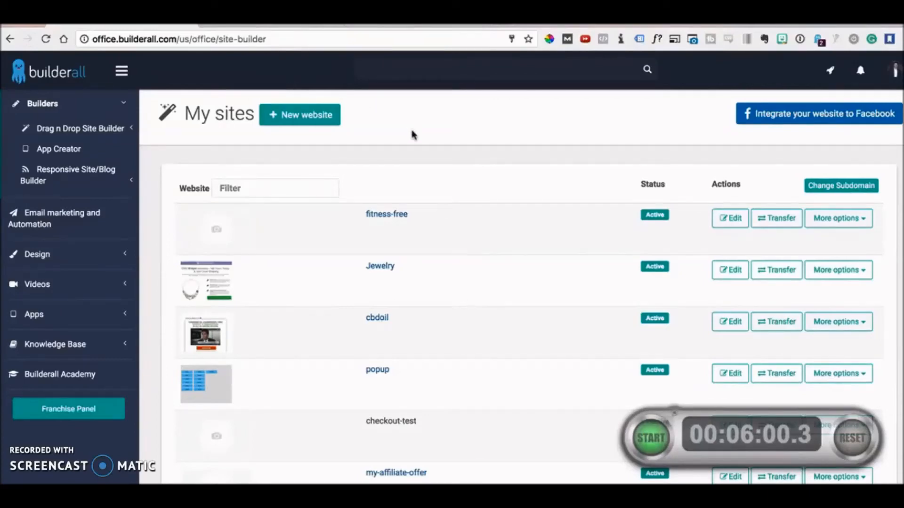
pyautogui.moveTo(358, 79)
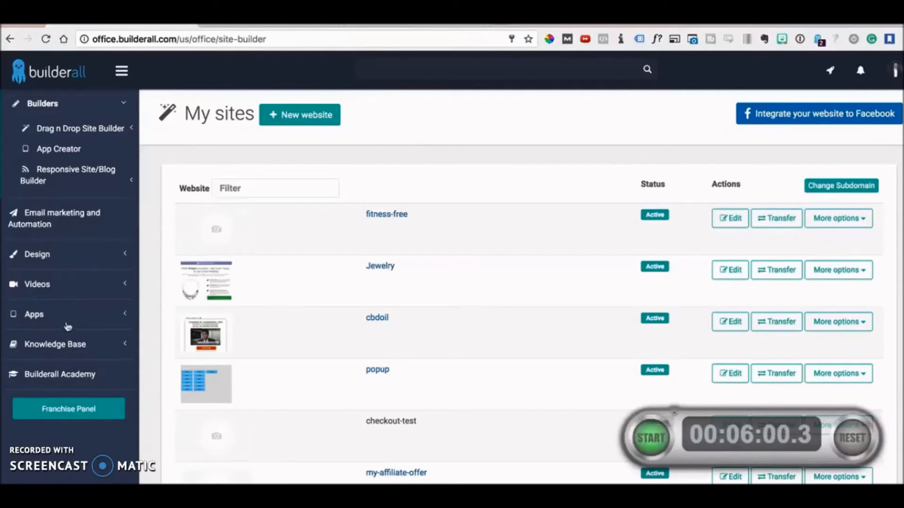
pyautogui.moveTo(54, 374)
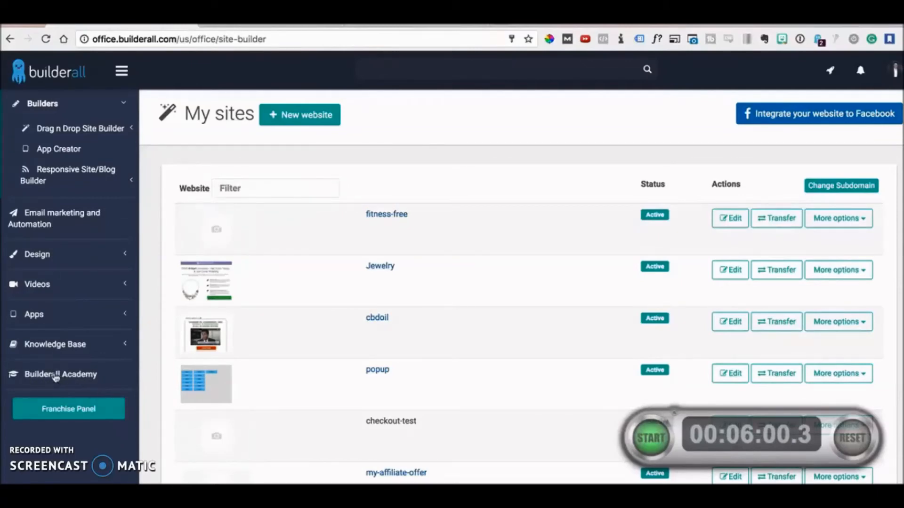
pyautogui.moveTo(122, 415)
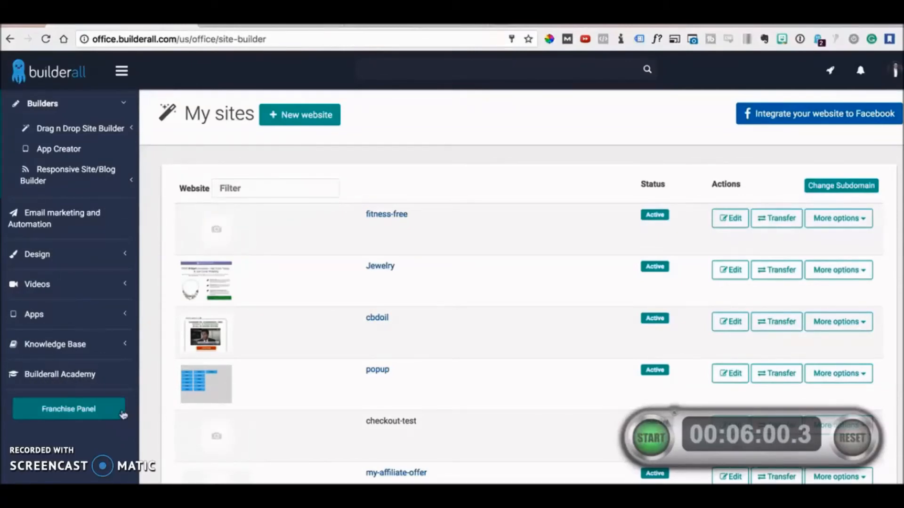
pyautogui.moveTo(472, 471)
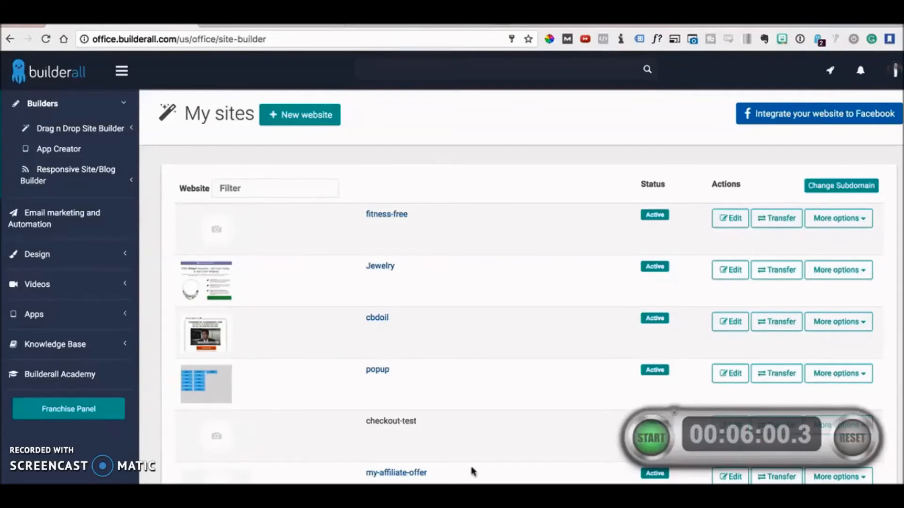
pyautogui.moveTo(134, 269)
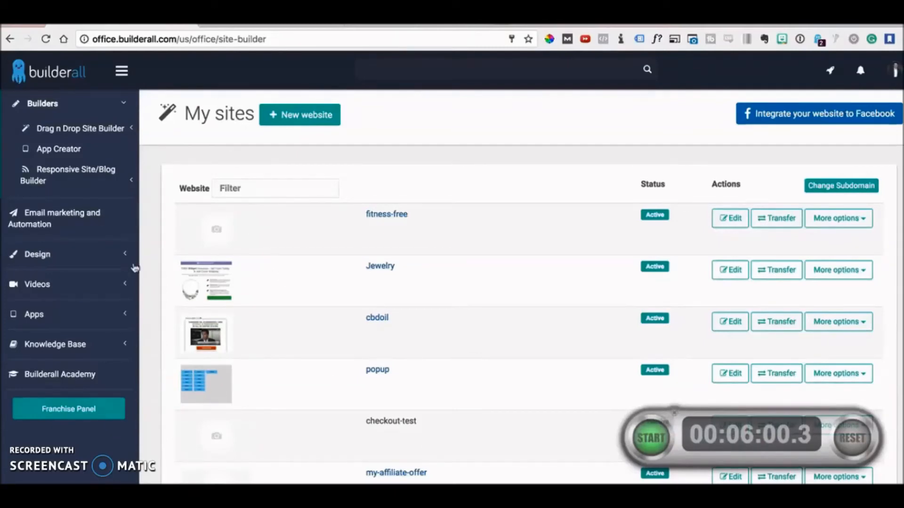